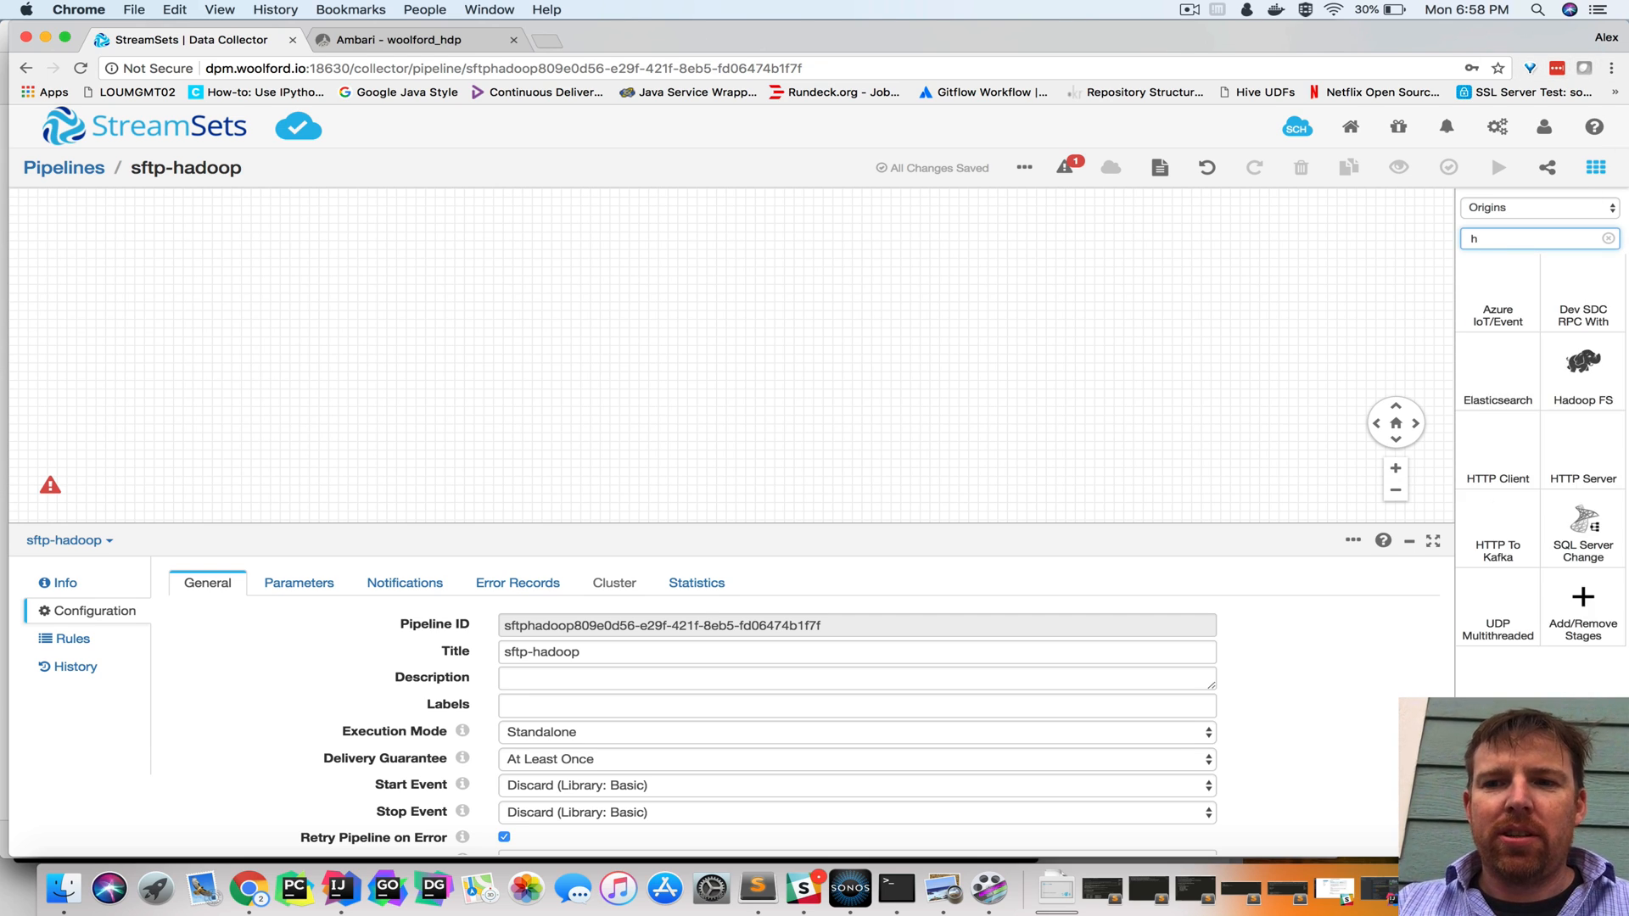
Add SFTP FTP Client 1 and Hadoop FS 1 stages and link the origin to the destination
type("sftp")
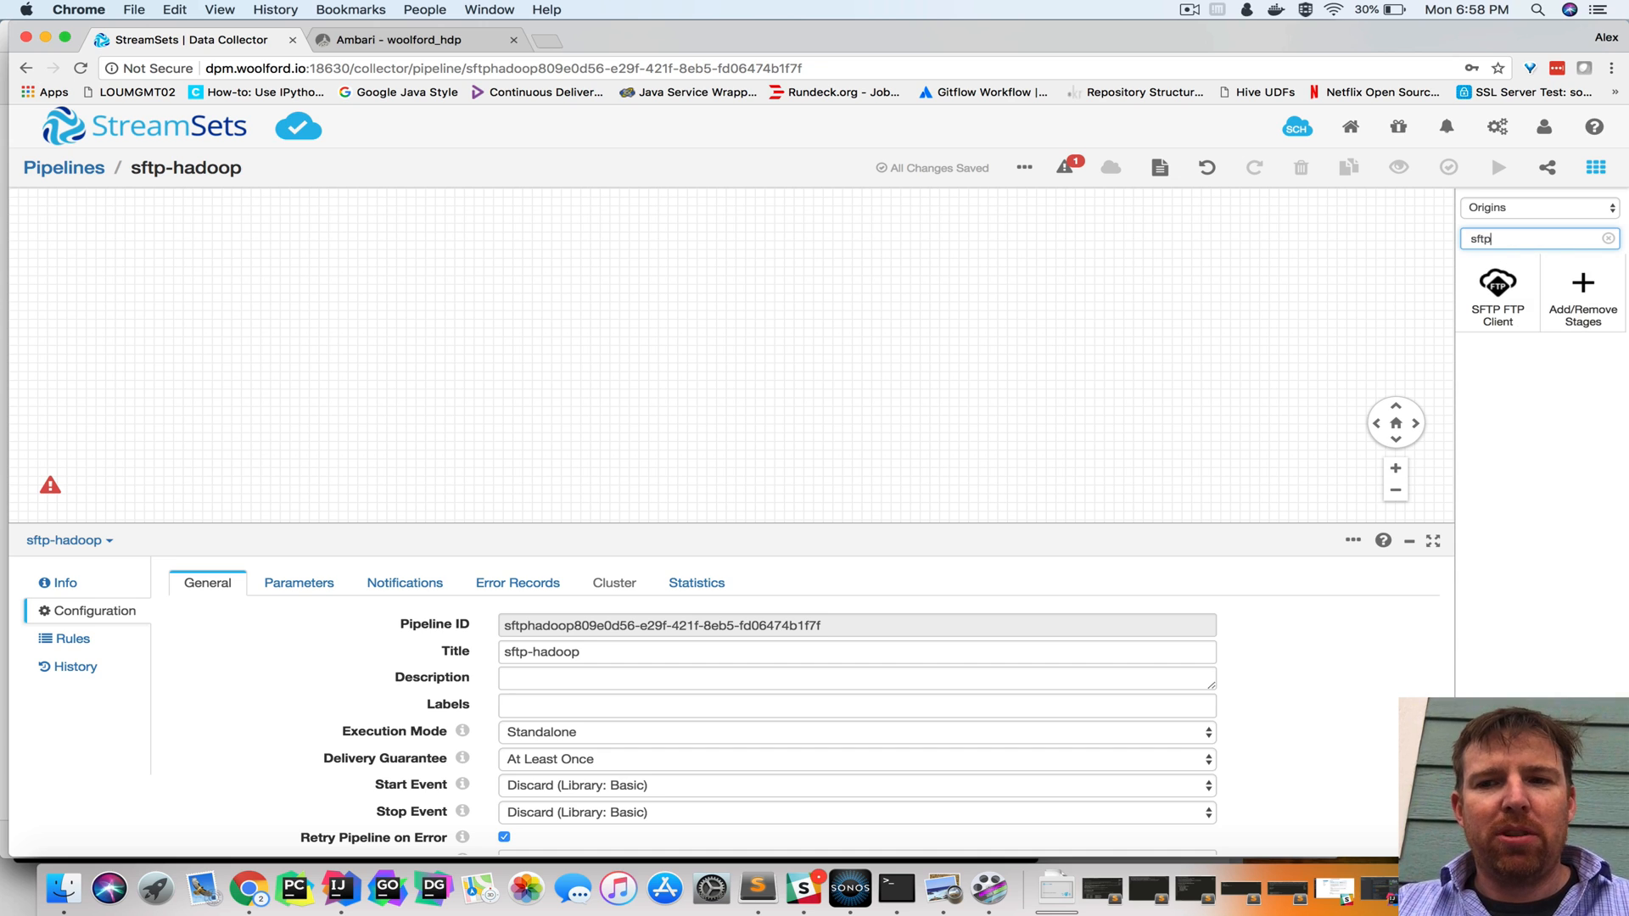
left_click(1496, 293)
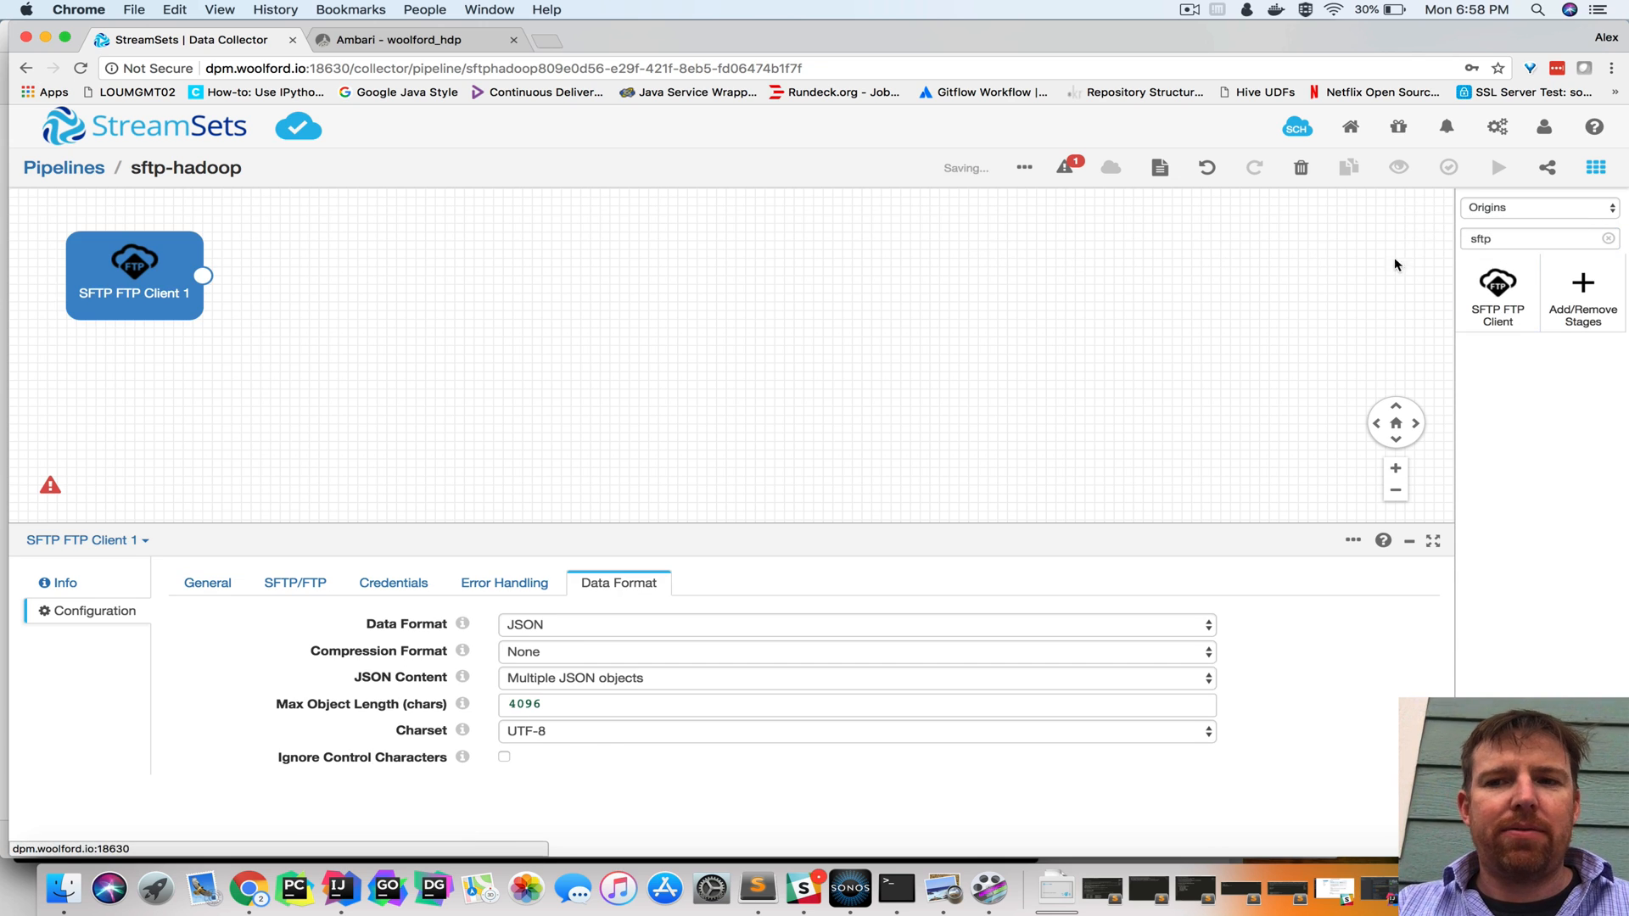
left_click(1596, 167)
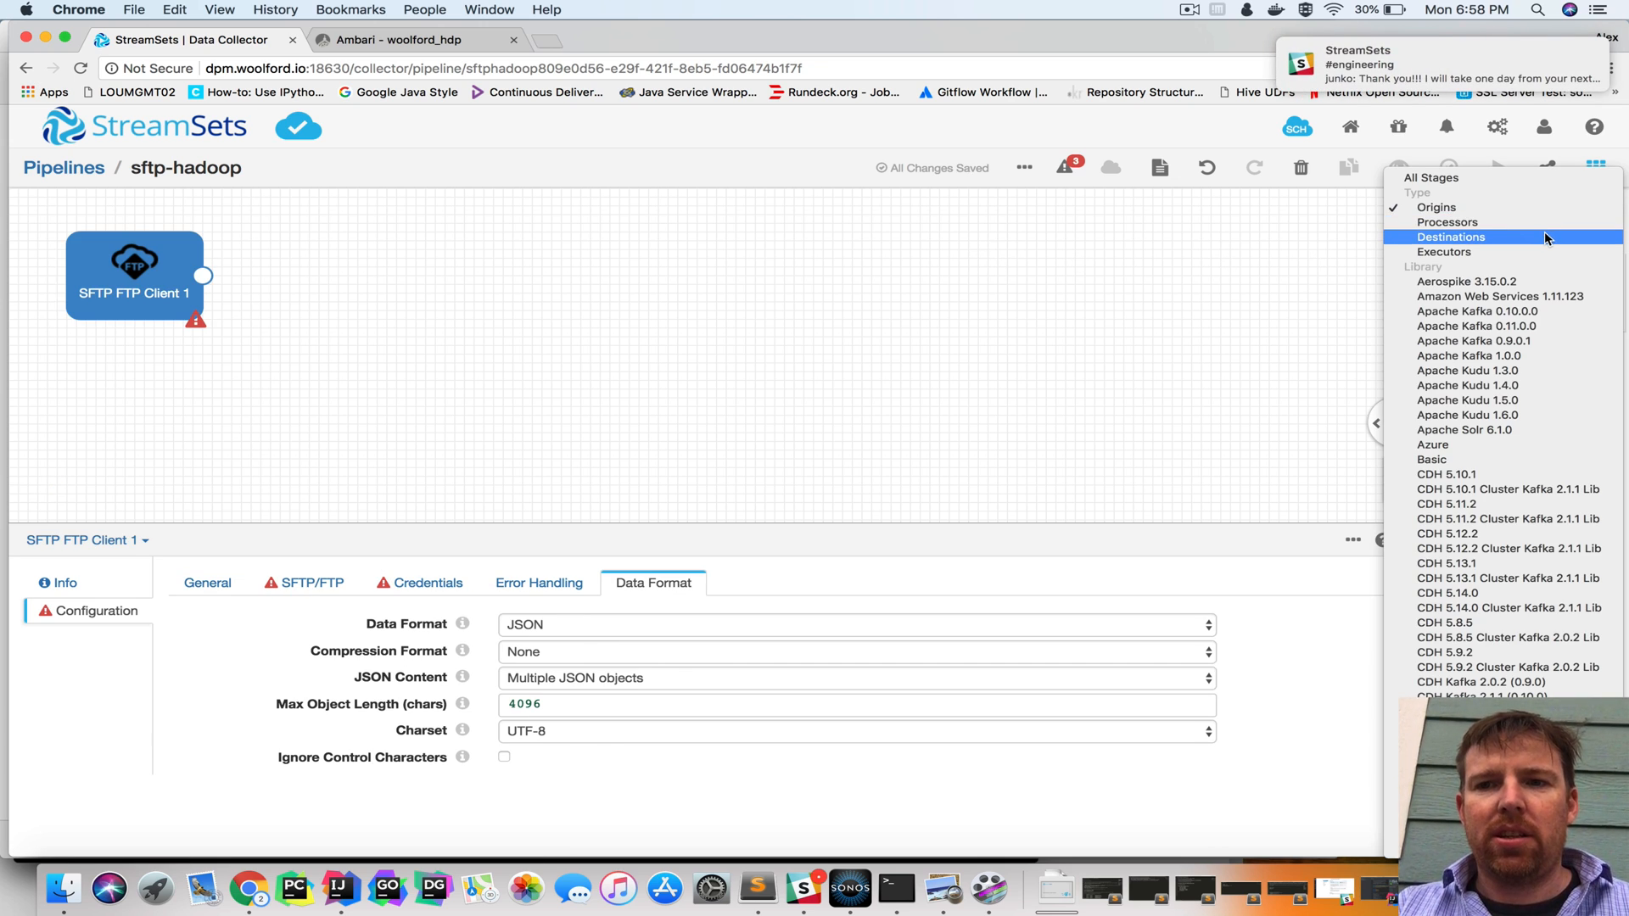
left_click(1449, 237)
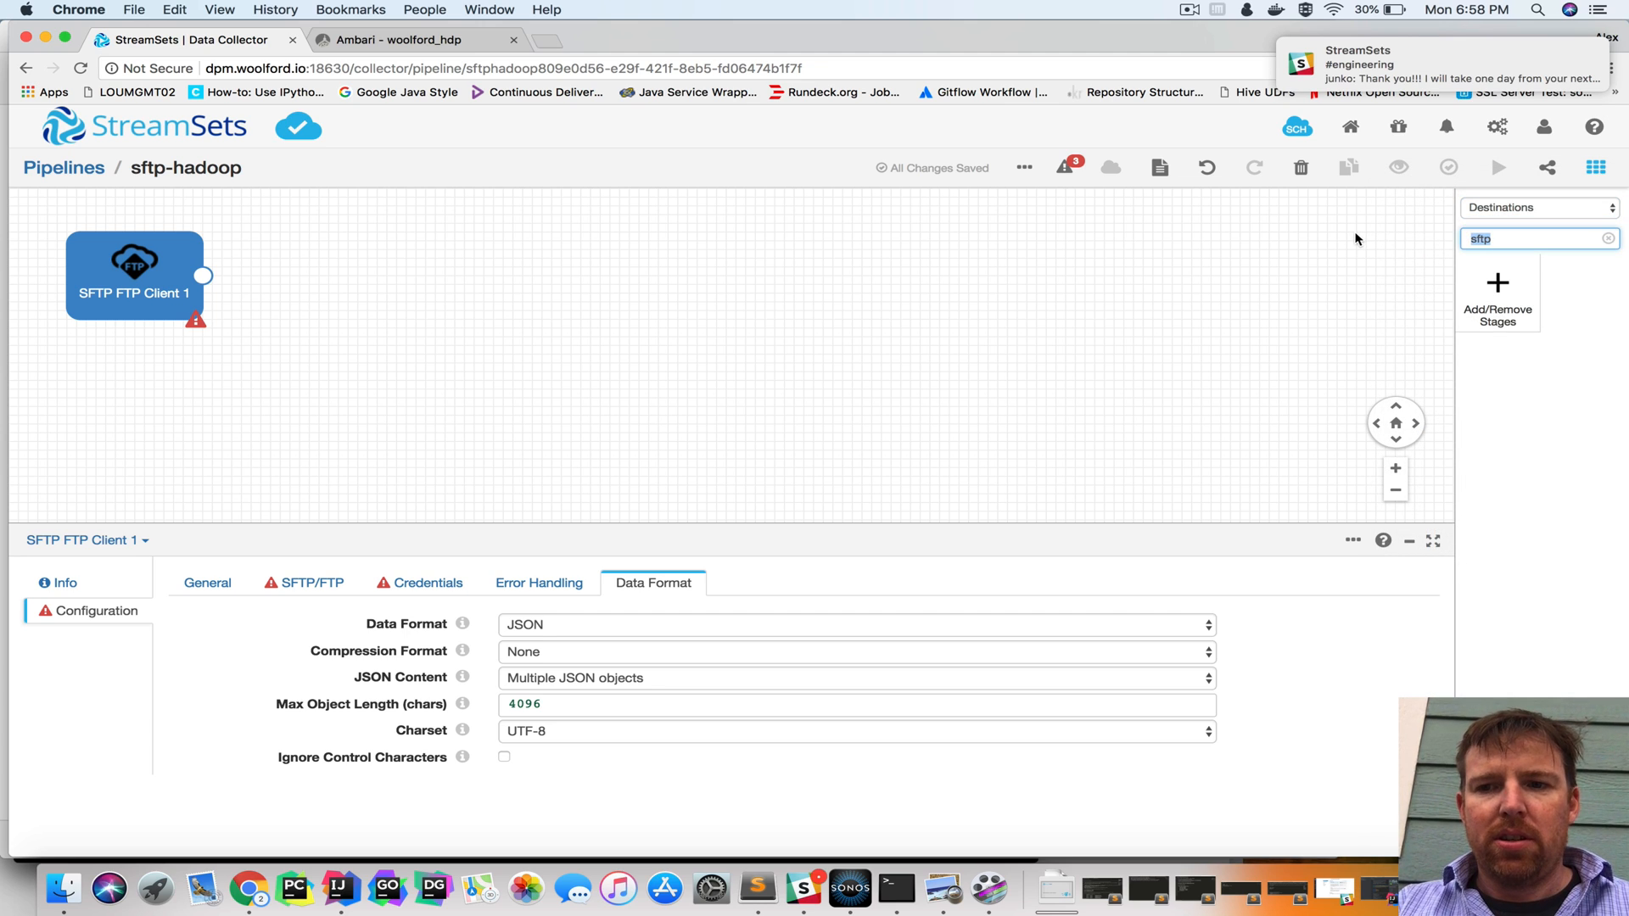
type("had")
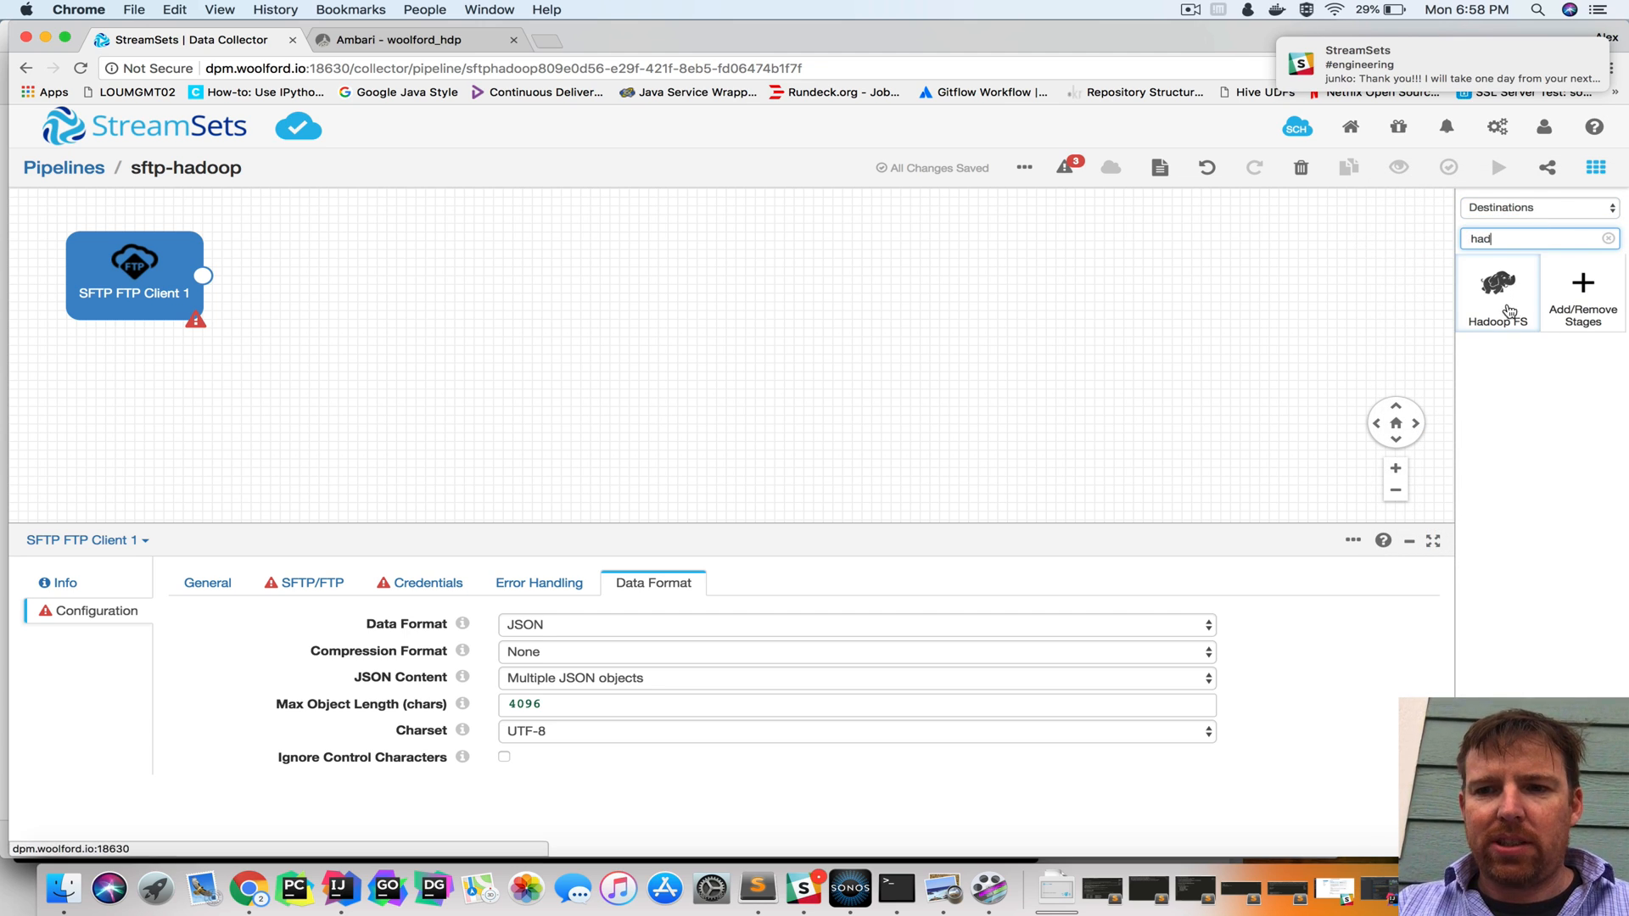
left_click(1497, 283)
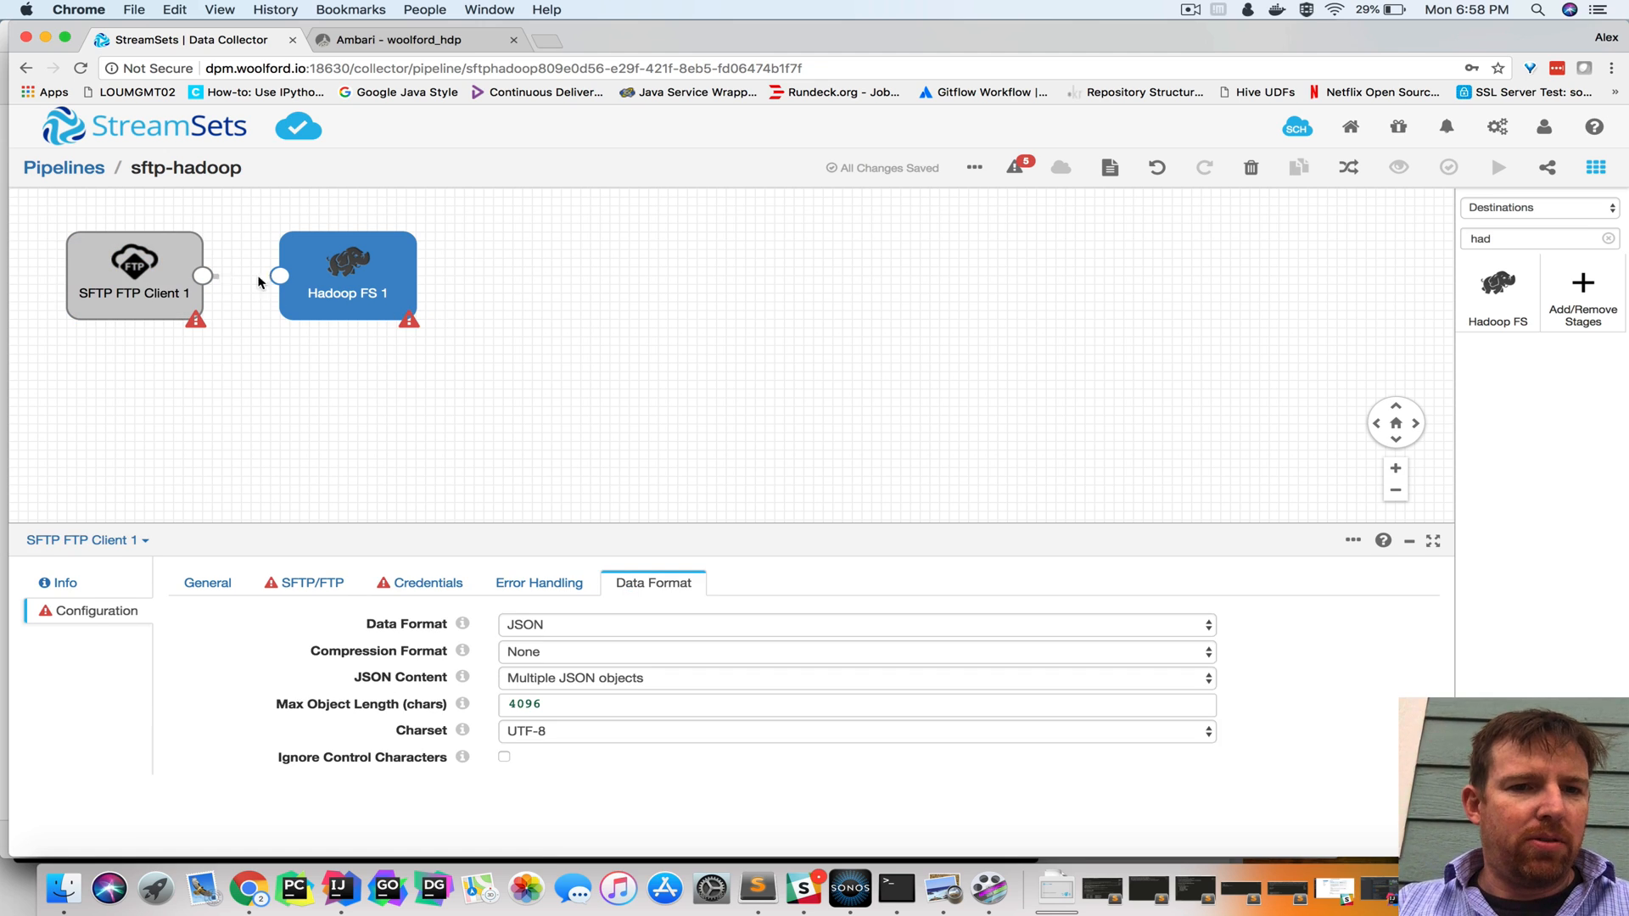
left_click(447, 436)
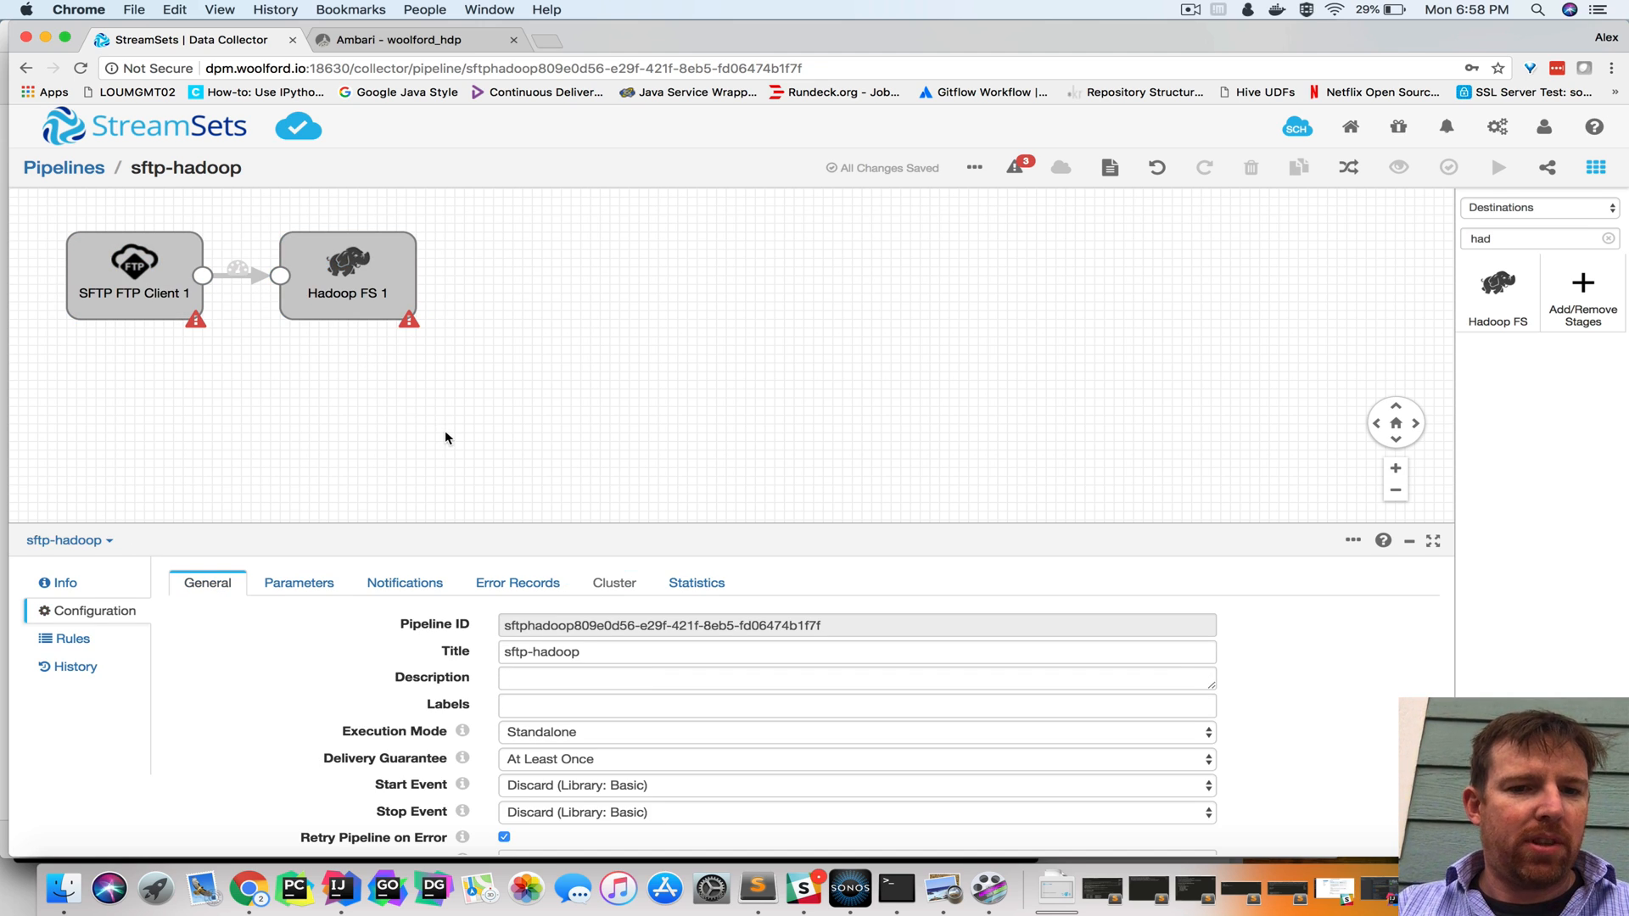
Set SFTP FTP Client 1's Resource URL to sftp://mysql-dev.woolford.io:22
left_click(134, 275)
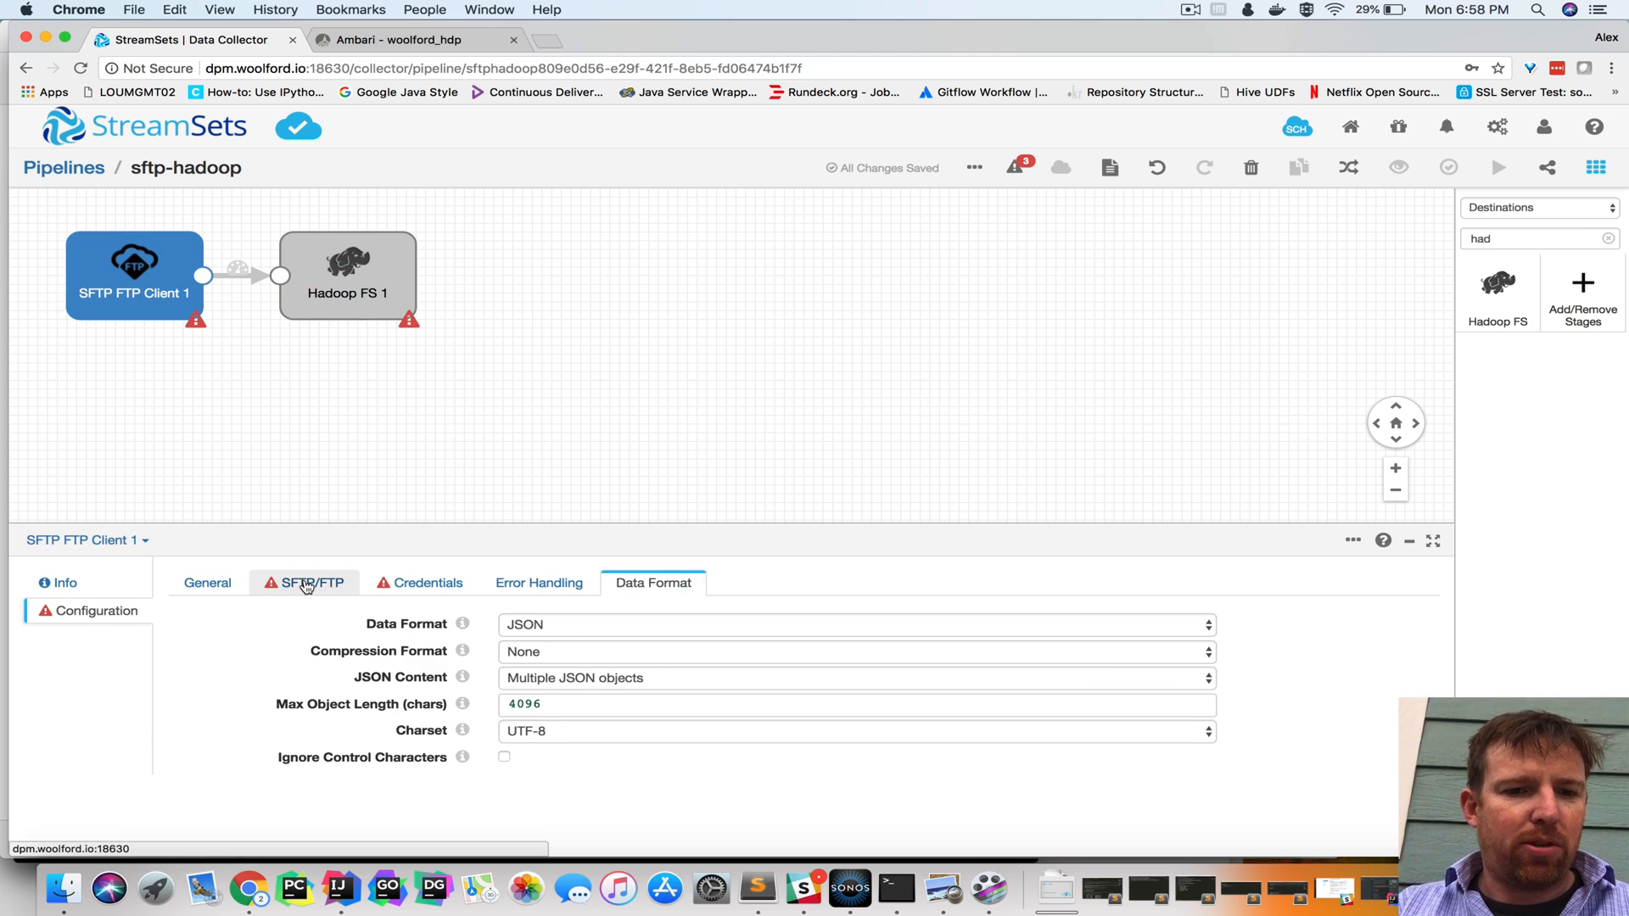
left_click(756, 888)
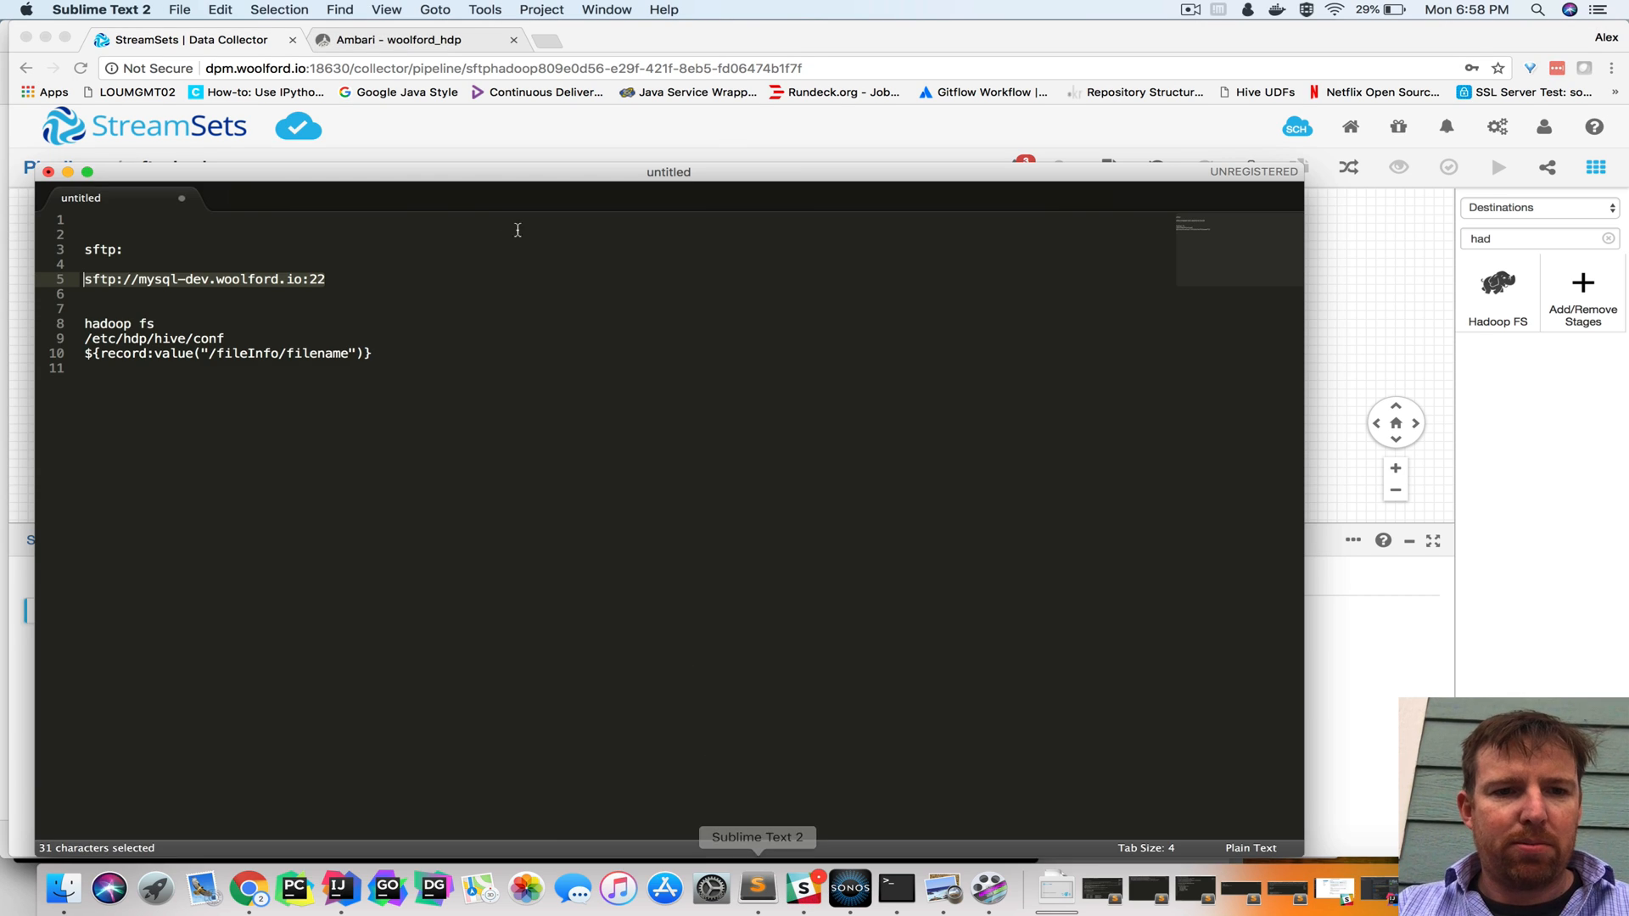
left_click(330, 278)
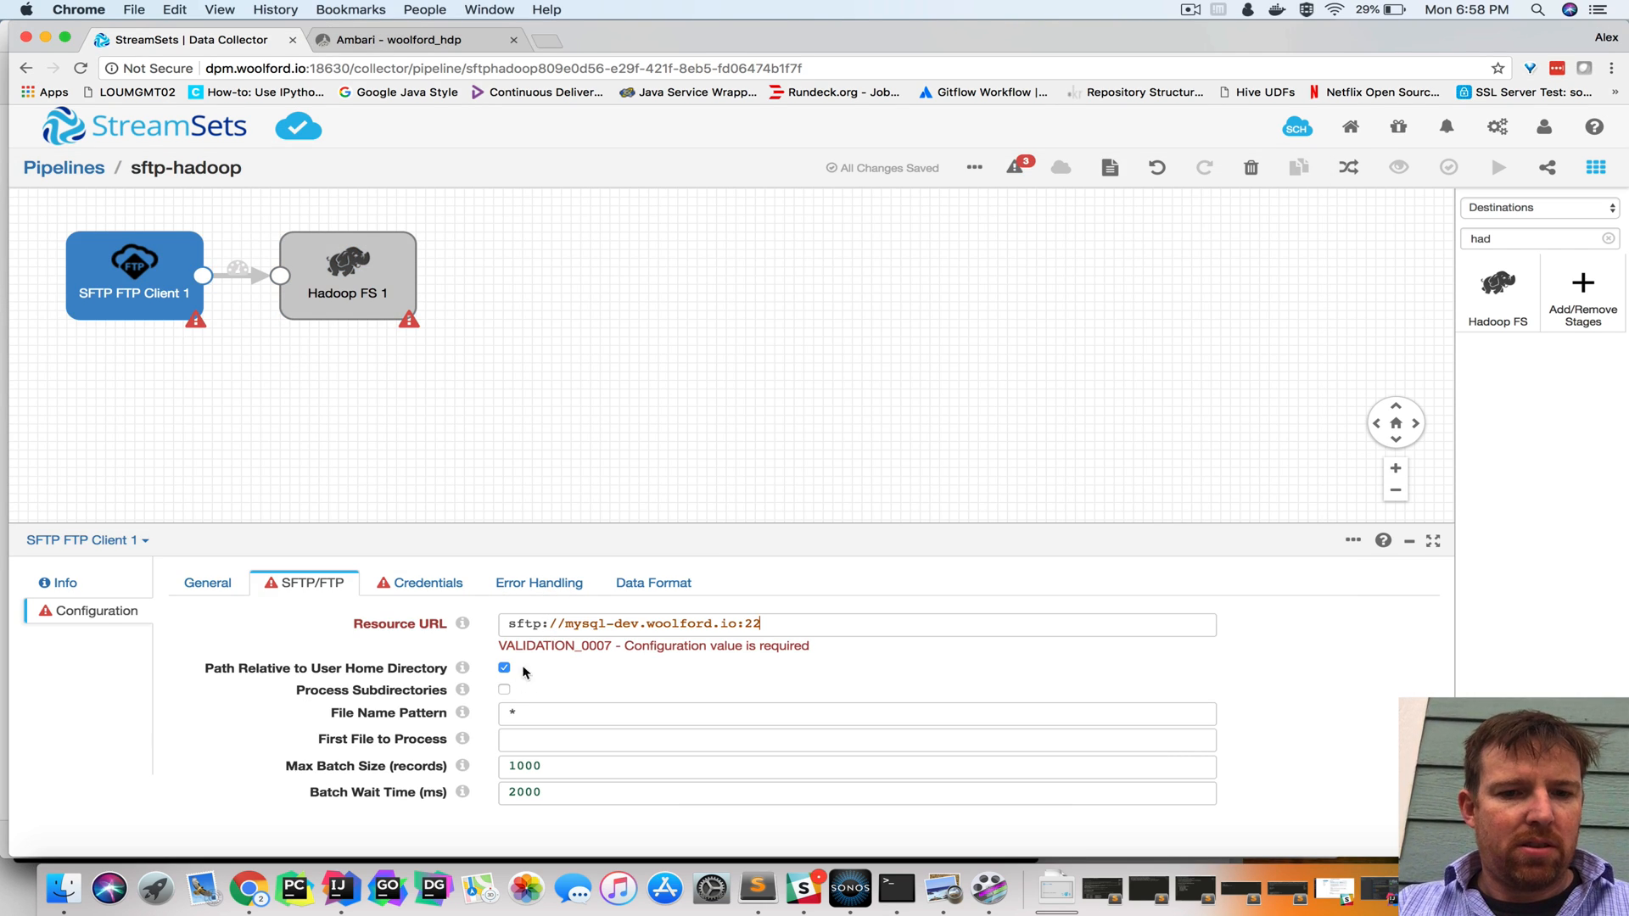
Use password authentication with username 'sftp' and set the data format to Whole File
left_click(409, 583)
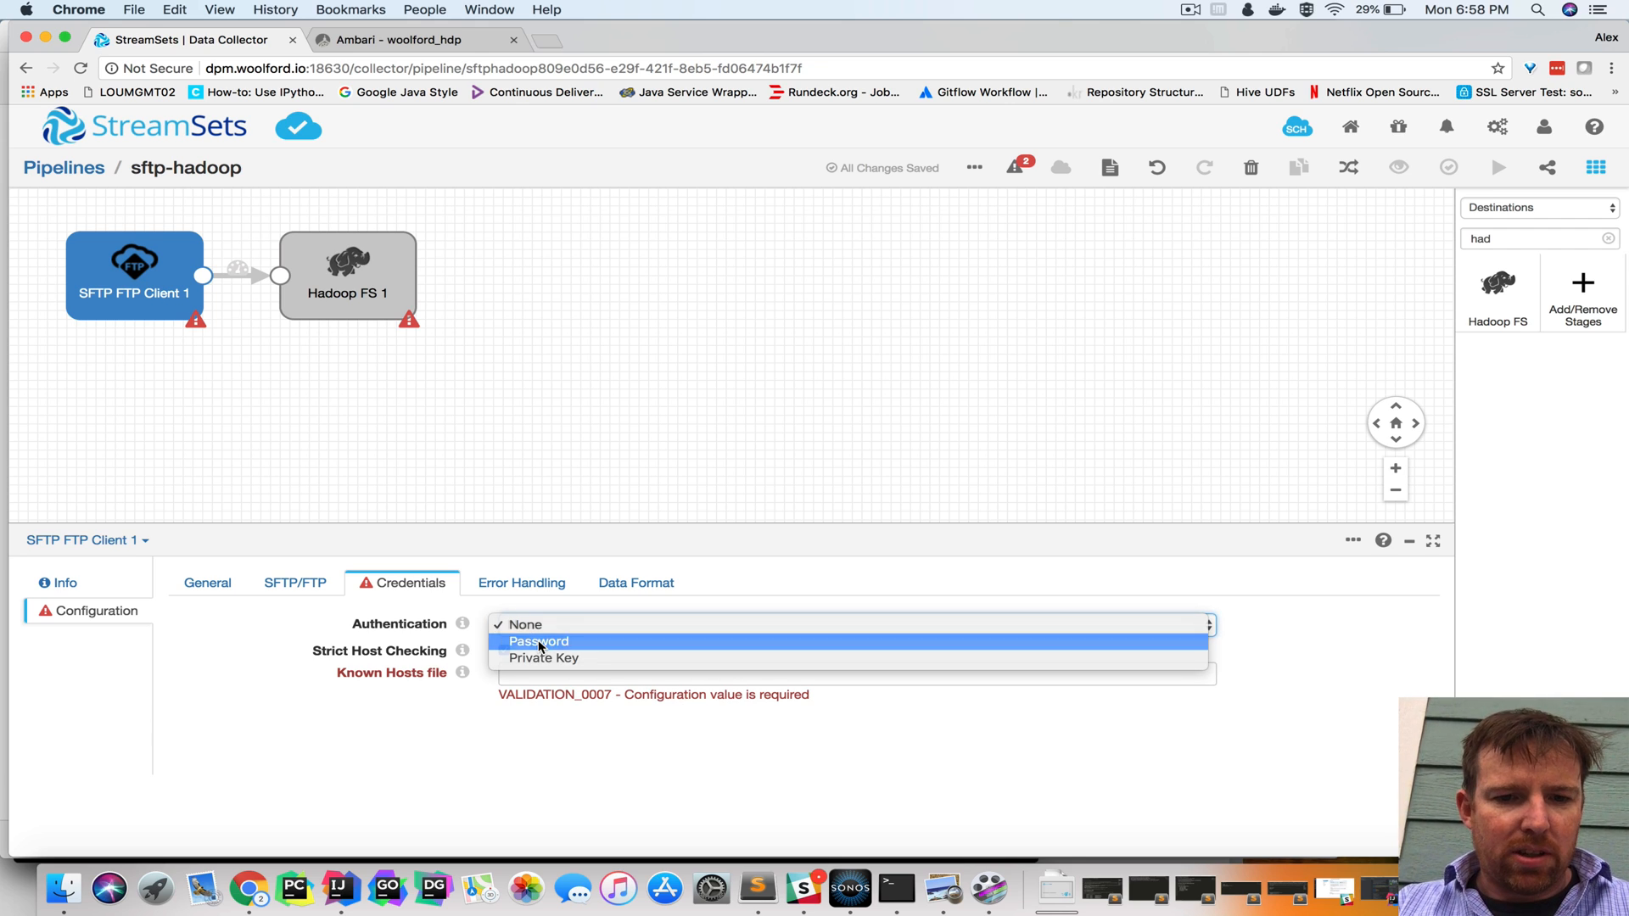
left_click(538, 642)
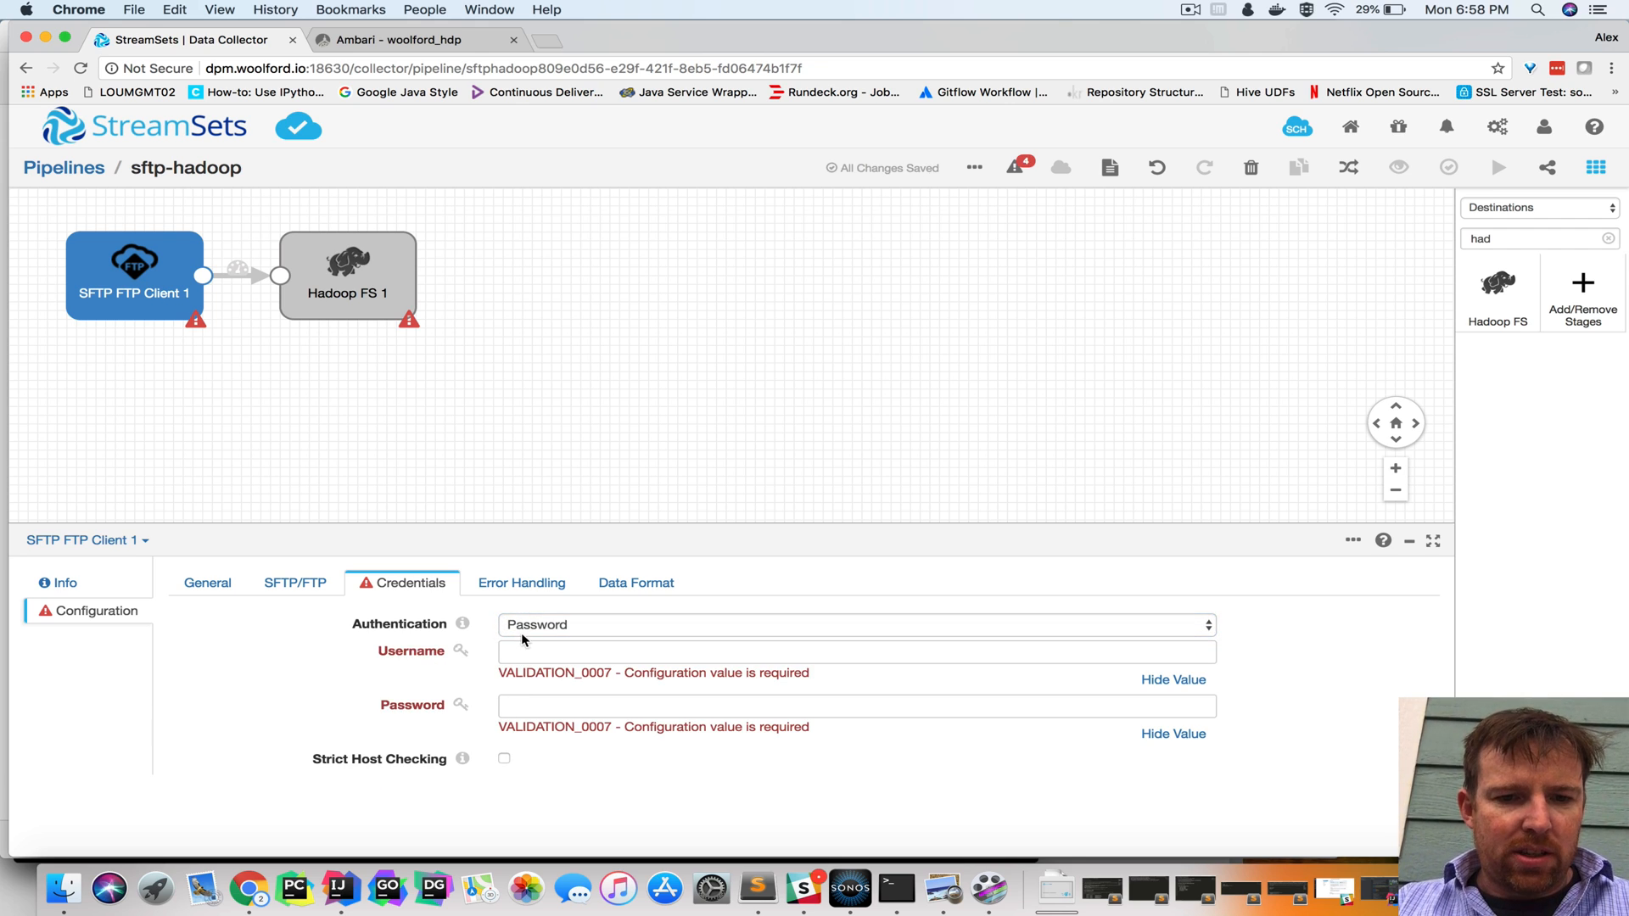
type("sftpuser")
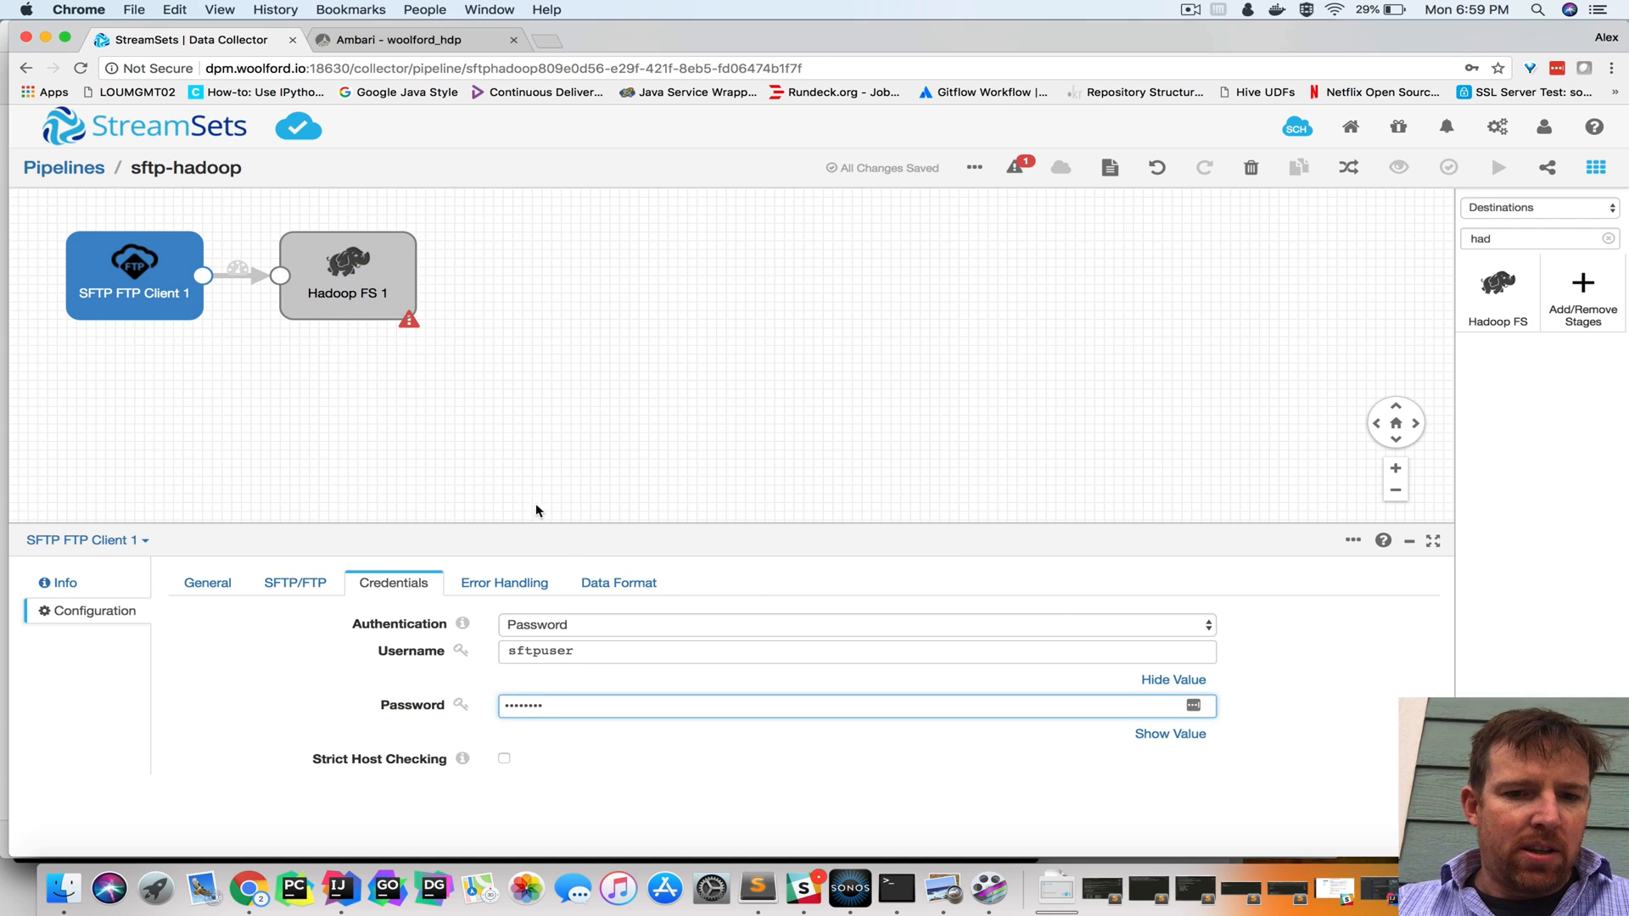
left_click(618, 583)
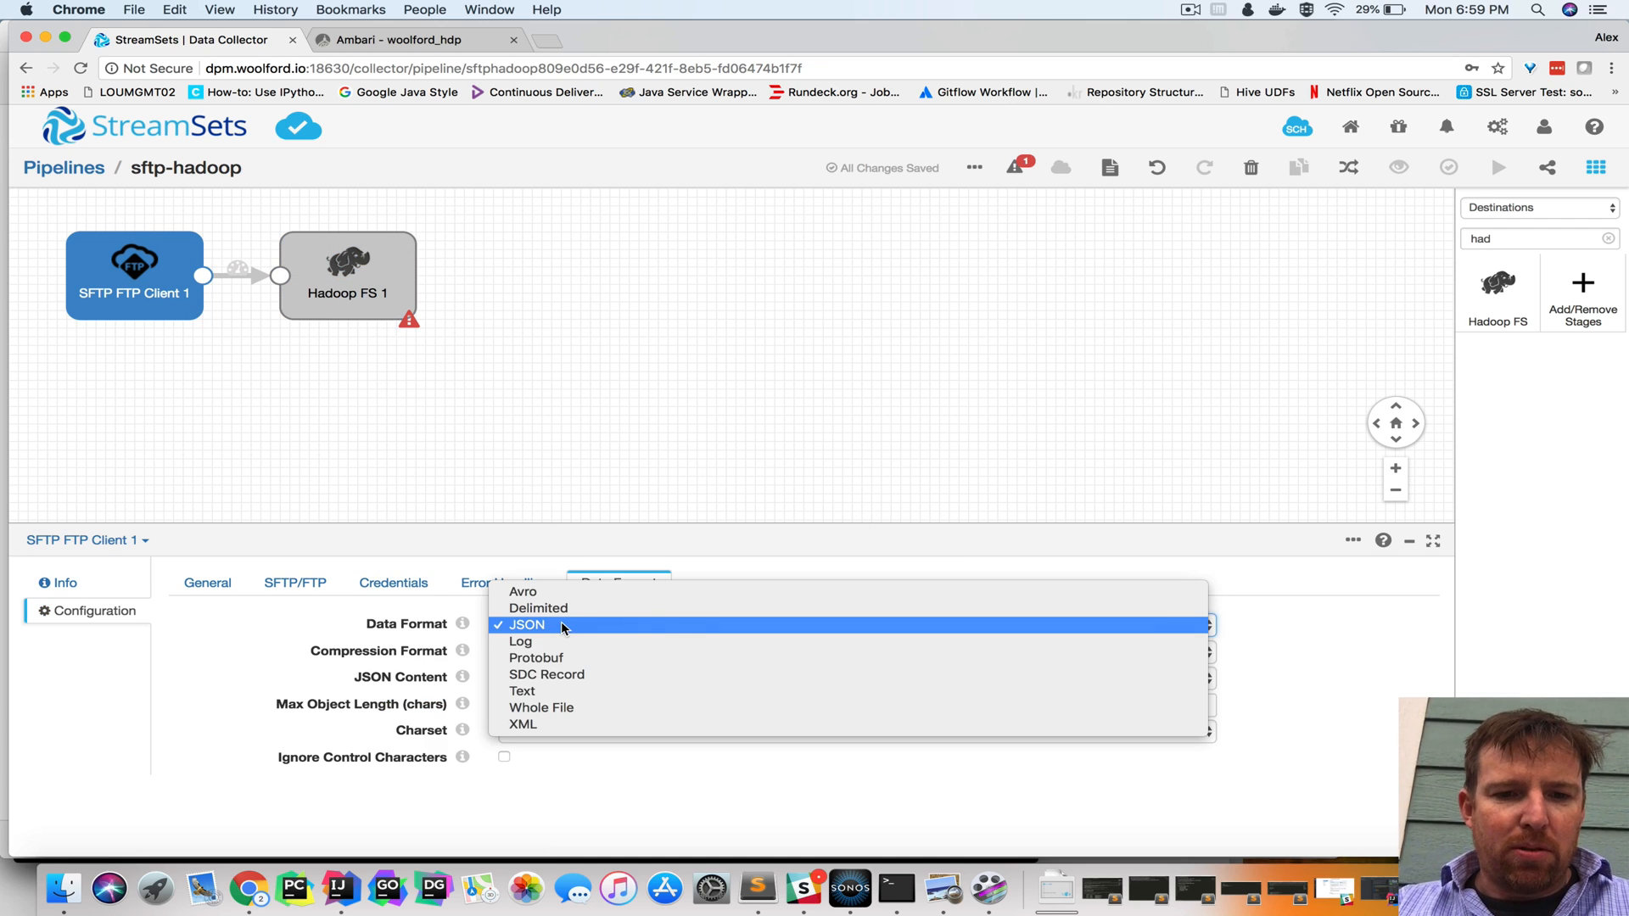
left_click(541, 708)
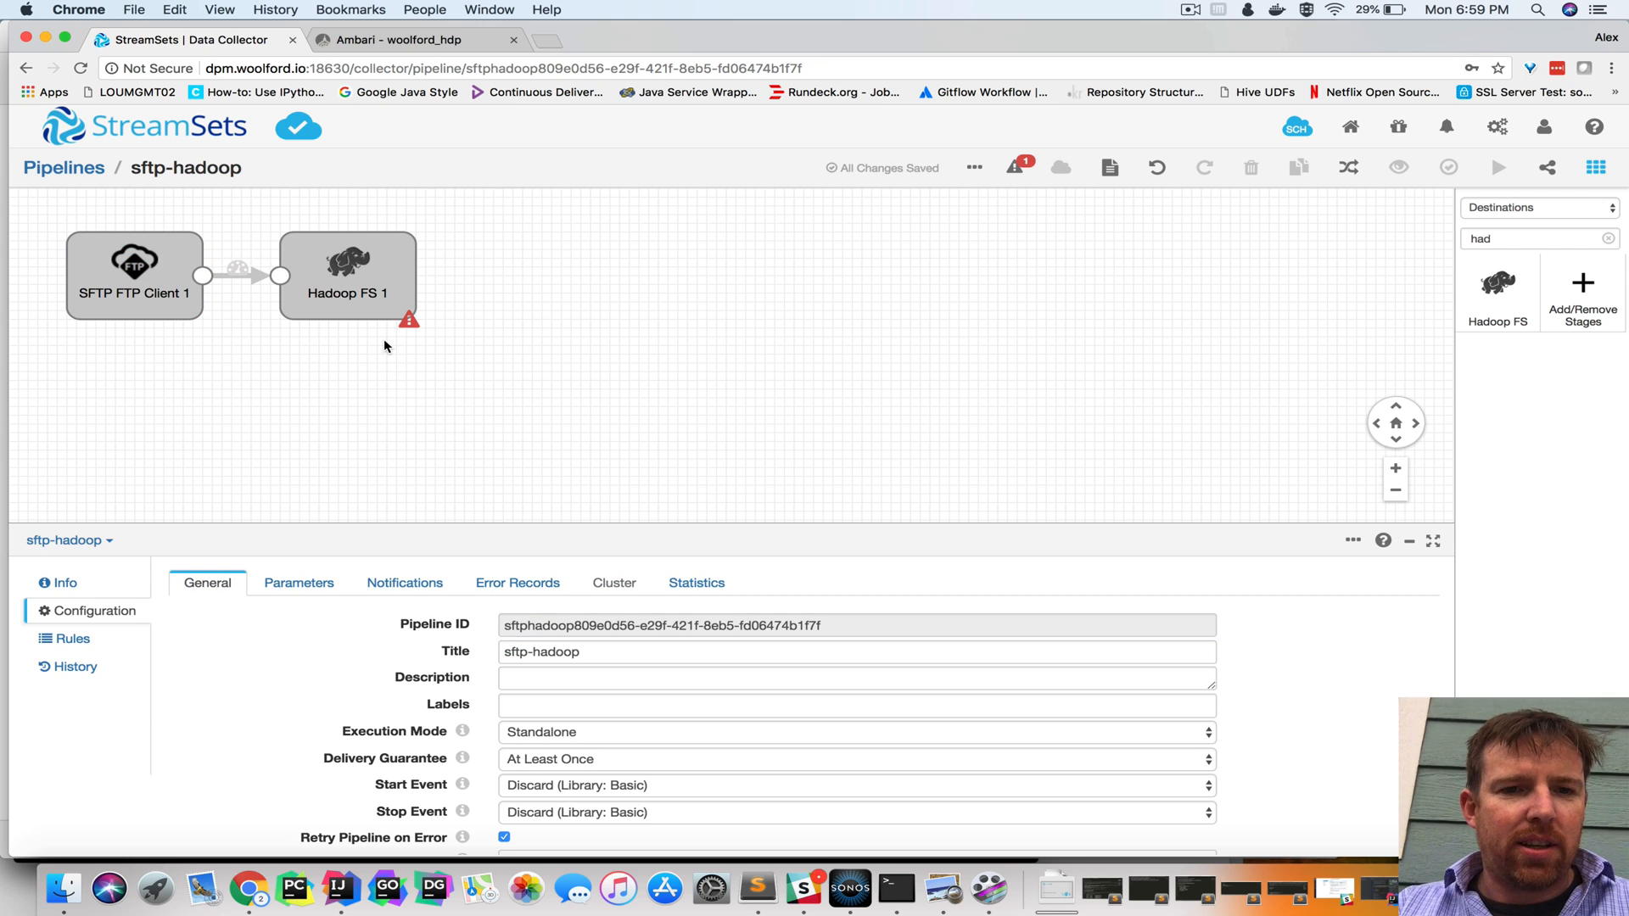
Enter /etc/hdp/hive/conf as Hadoop FS 1's configuration directory
left_click(347, 275)
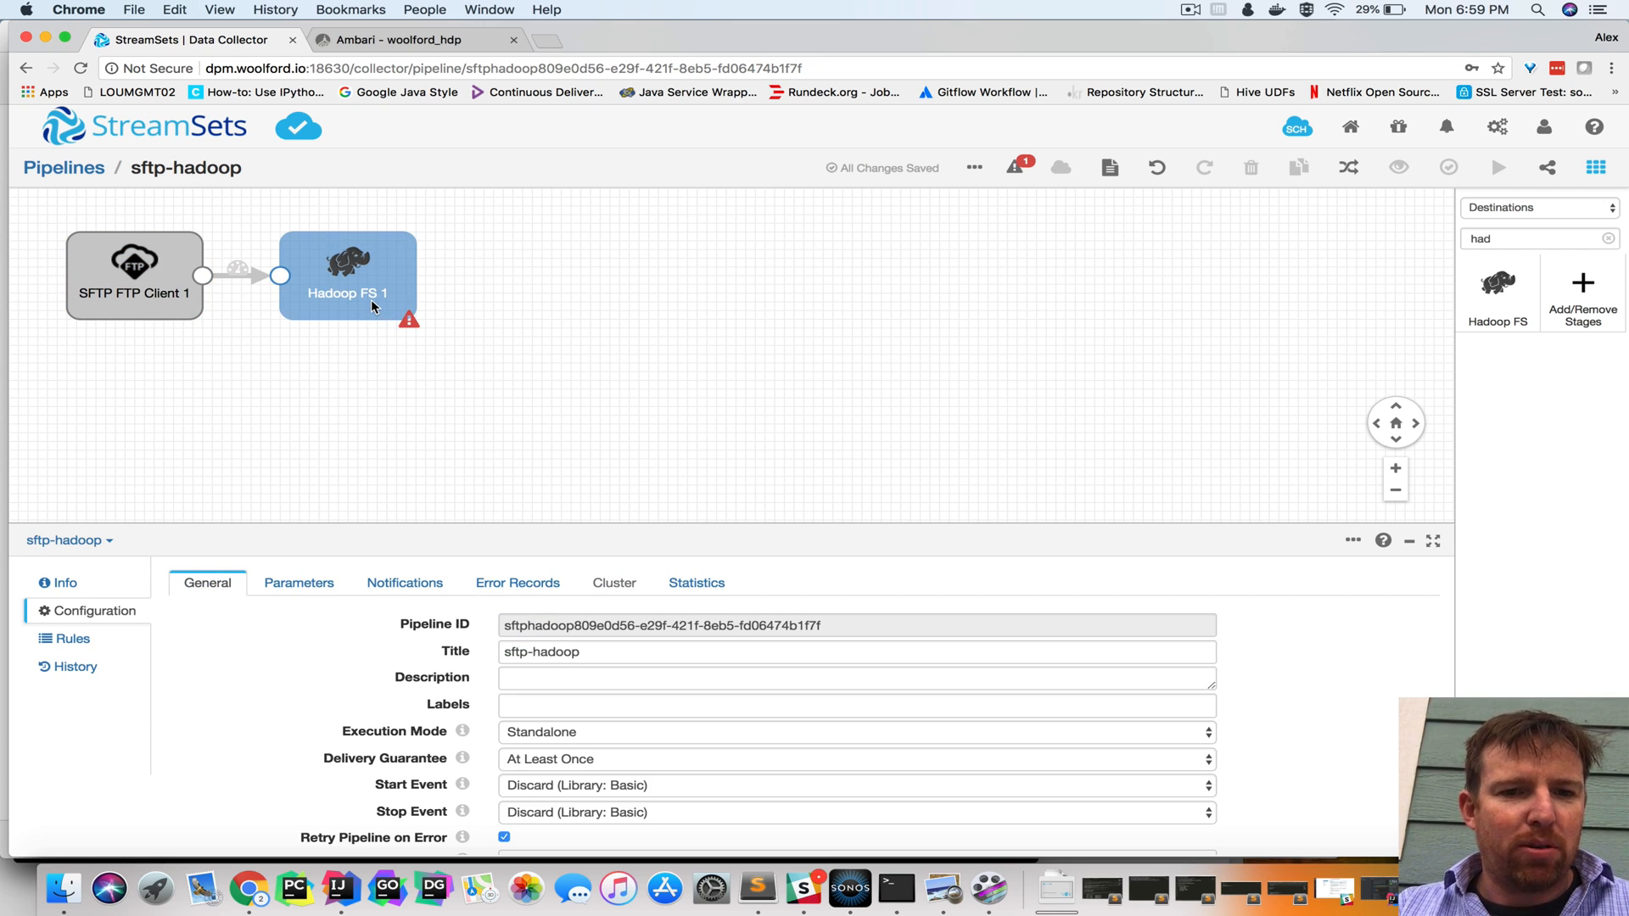
left_click(347, 275)
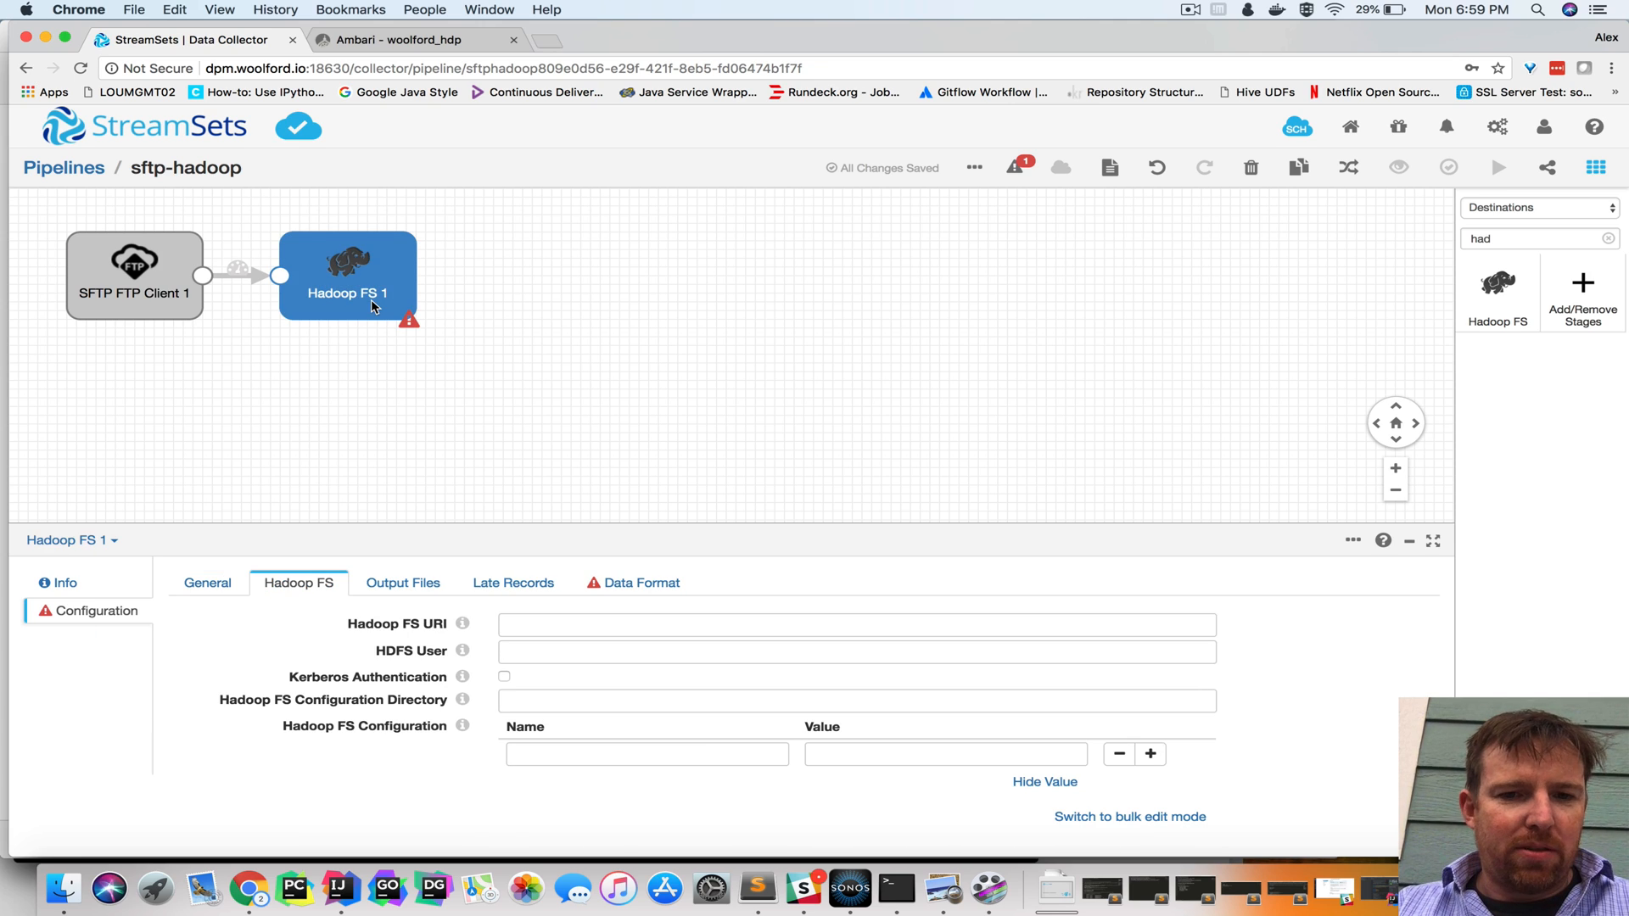
mouse_move(413, 561)
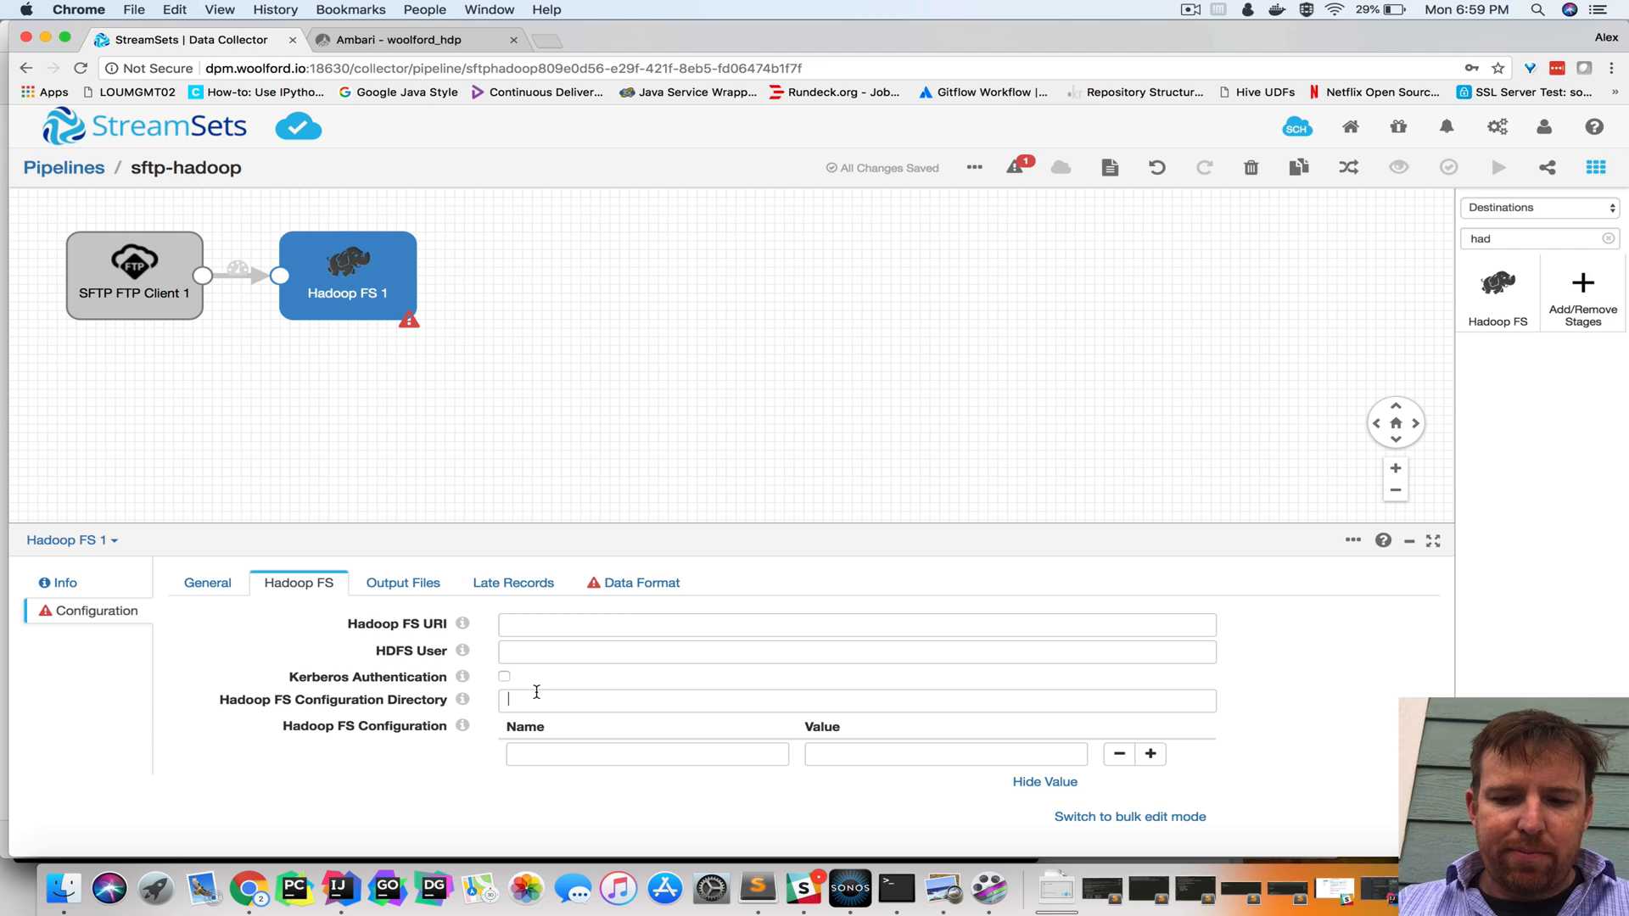
type("/")
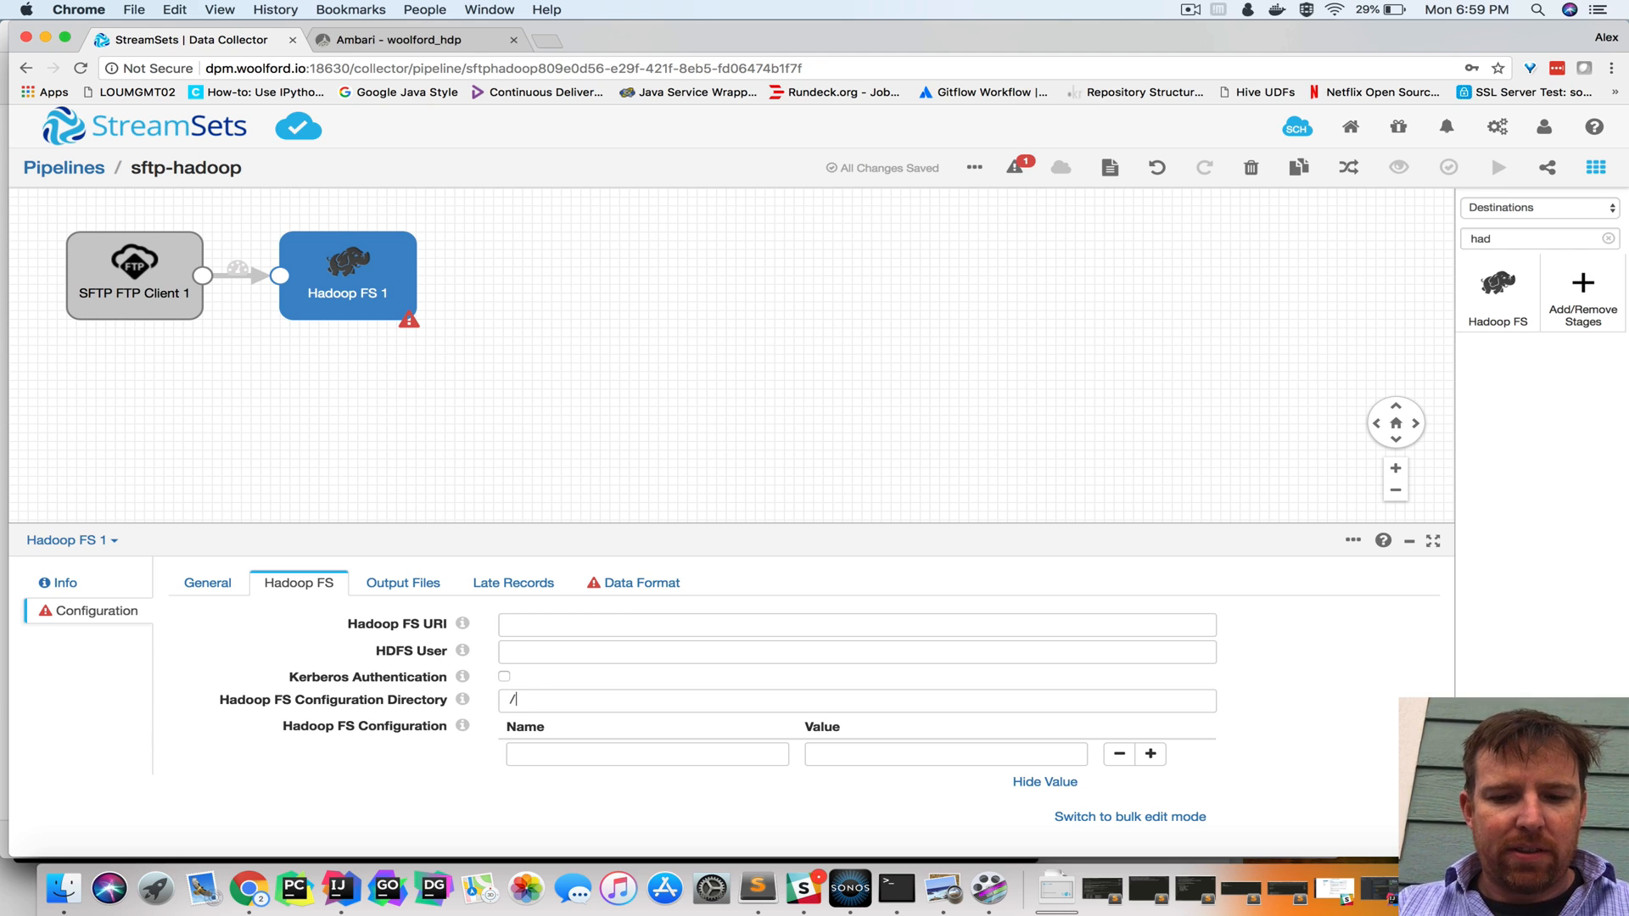
type("etc/")
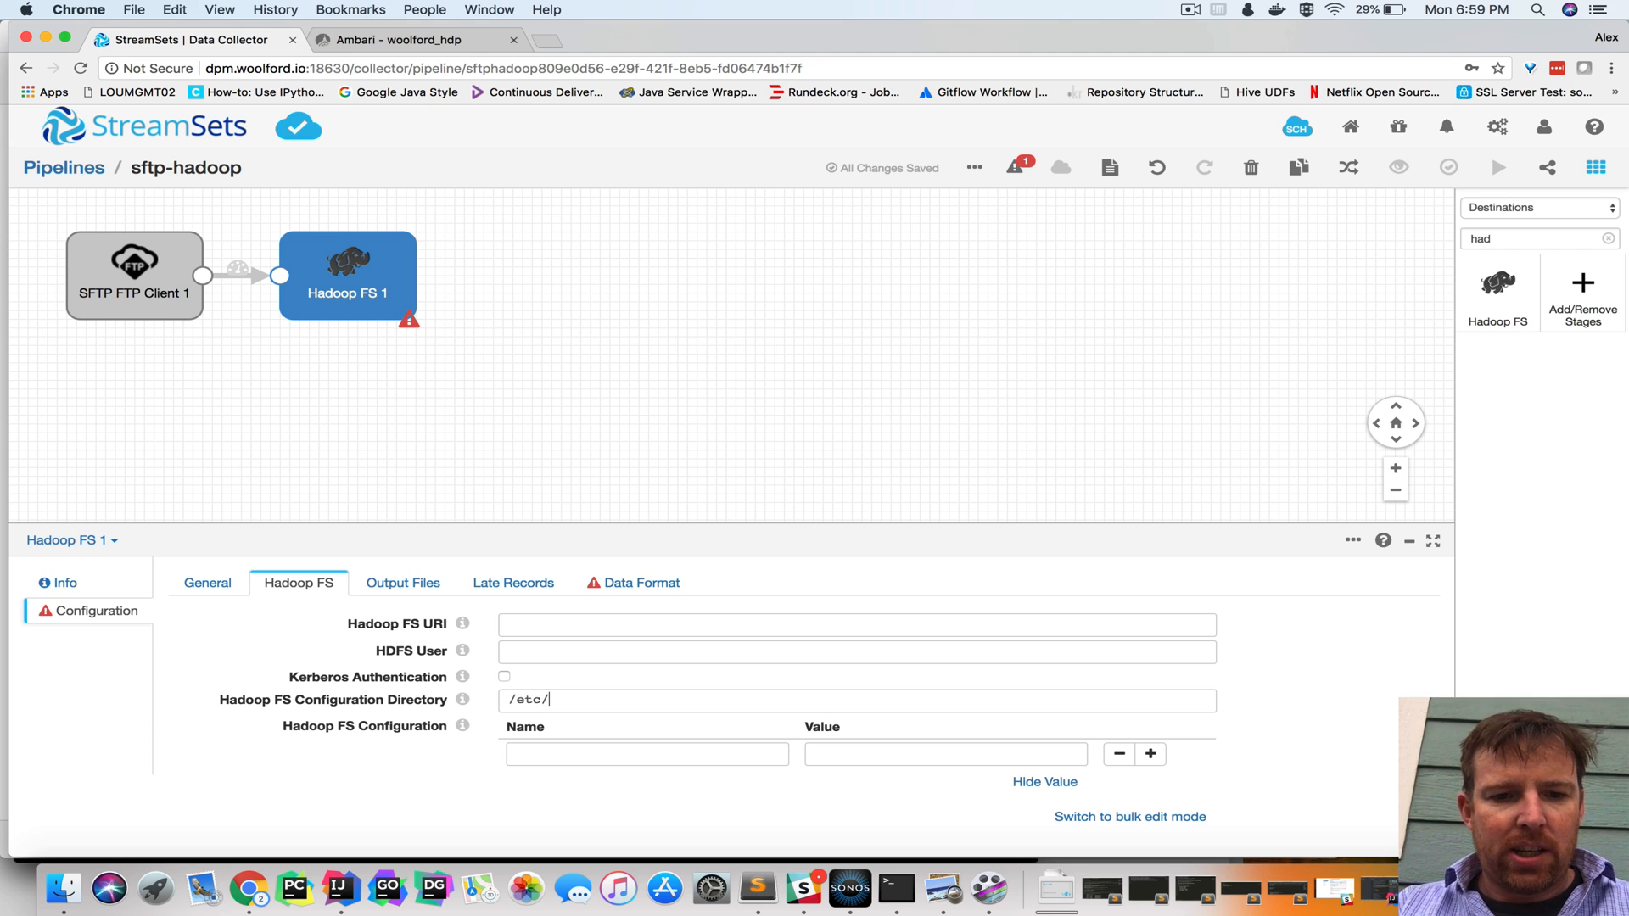
type("hdp.")
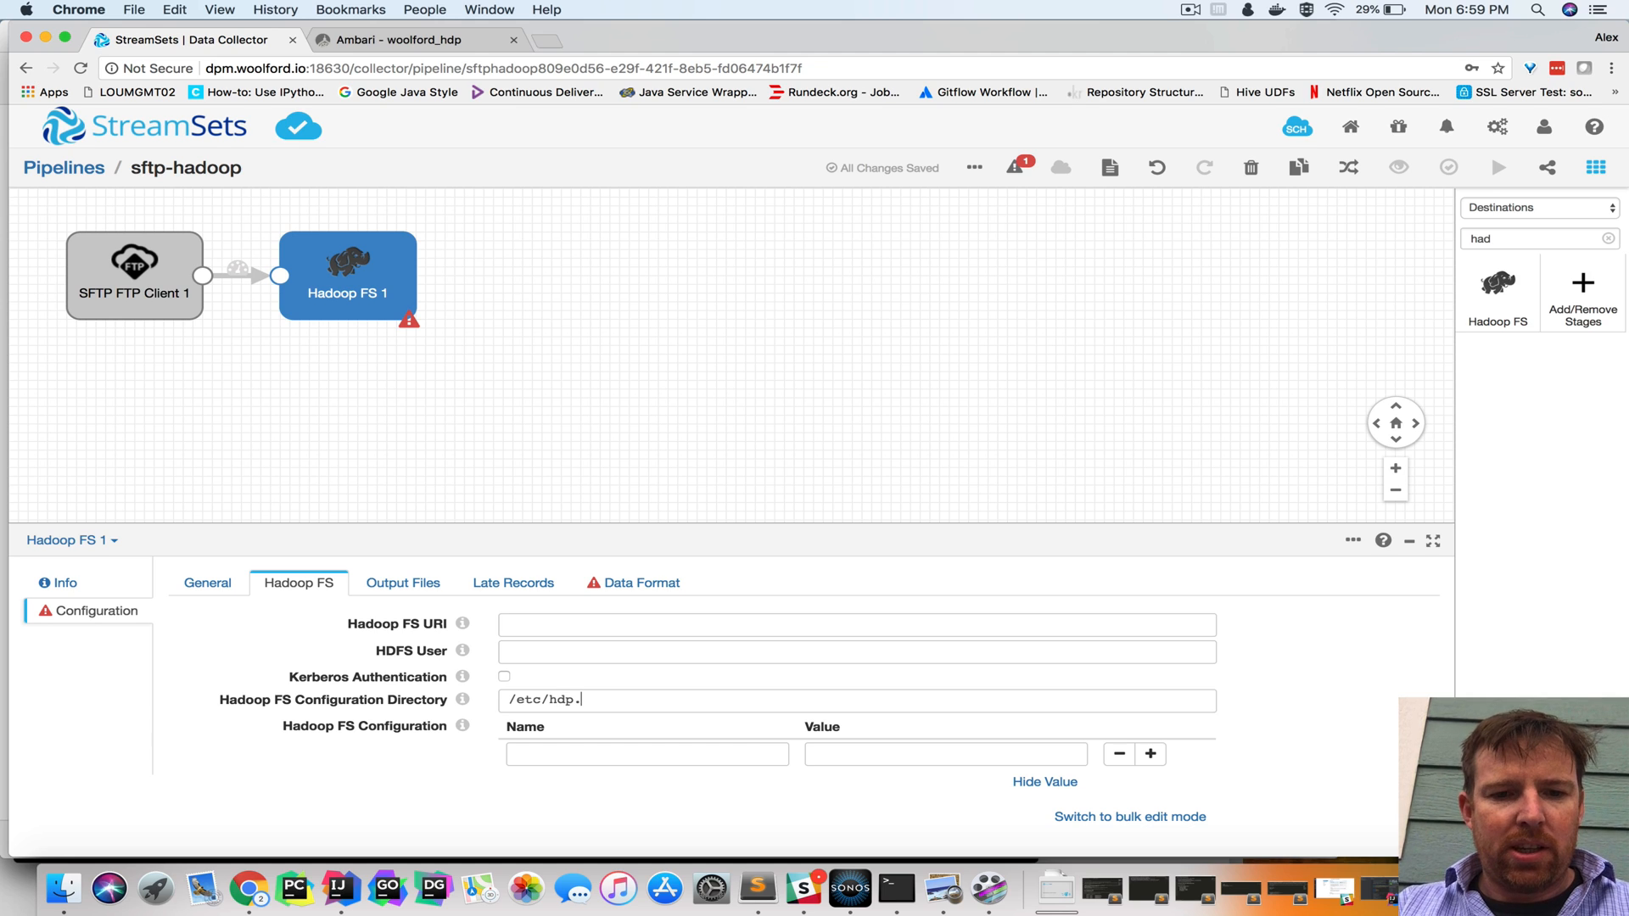
type("/")
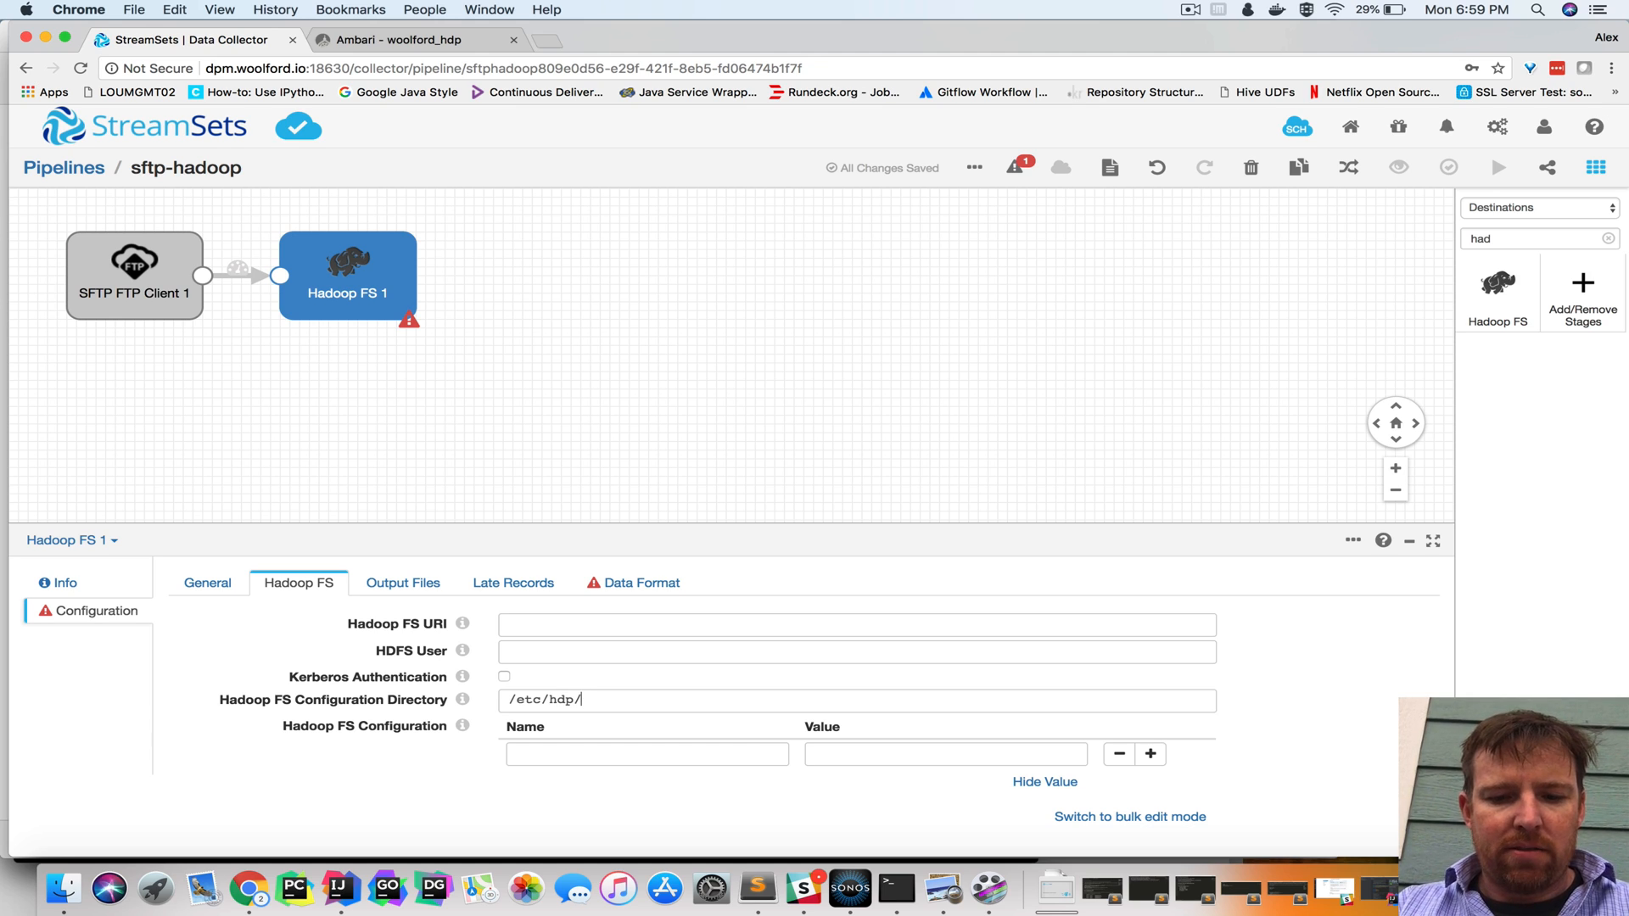
type("hive/c")
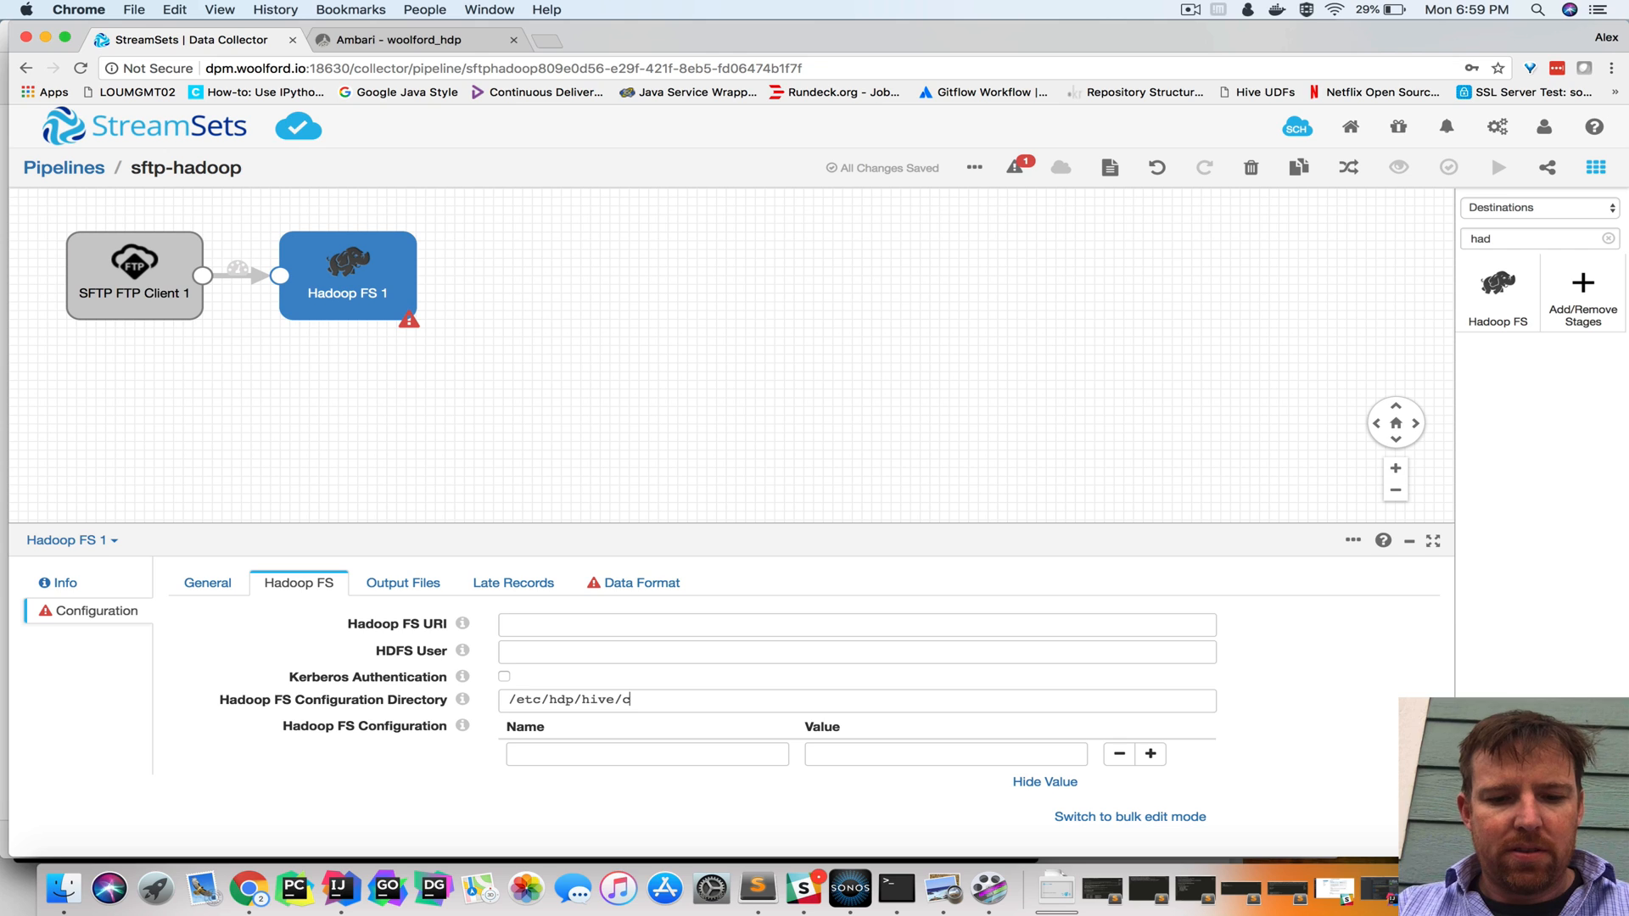
type("onf")
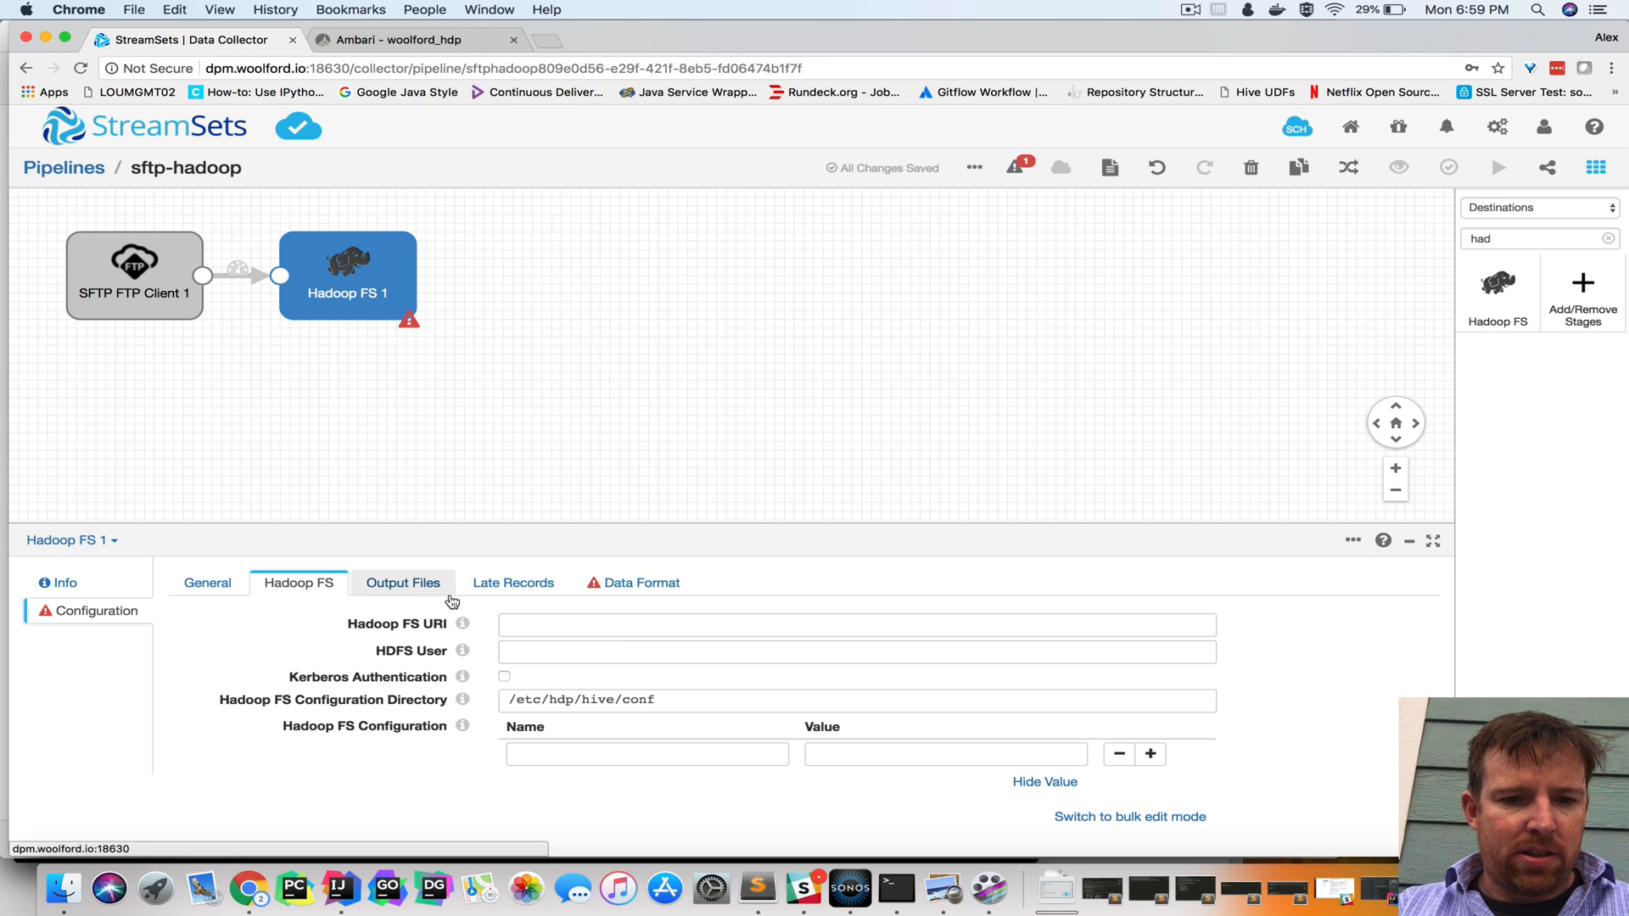
Write whole files to /data/sftp with Whole File data format, overwriting existing files
left_click(403, 583)
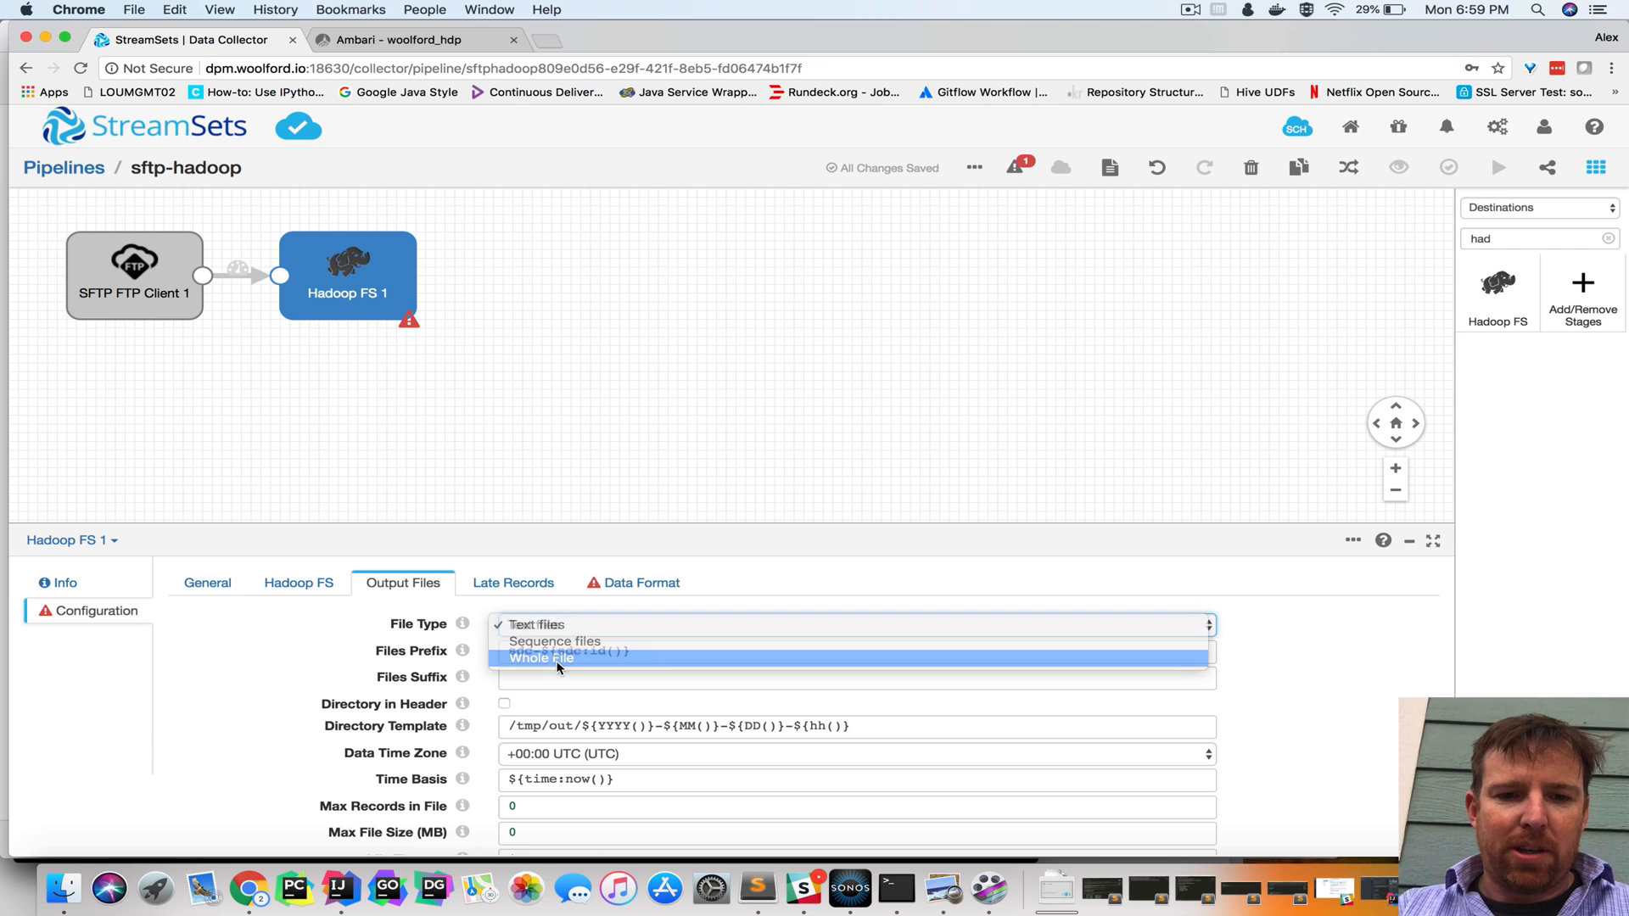
left_click(541, 657)
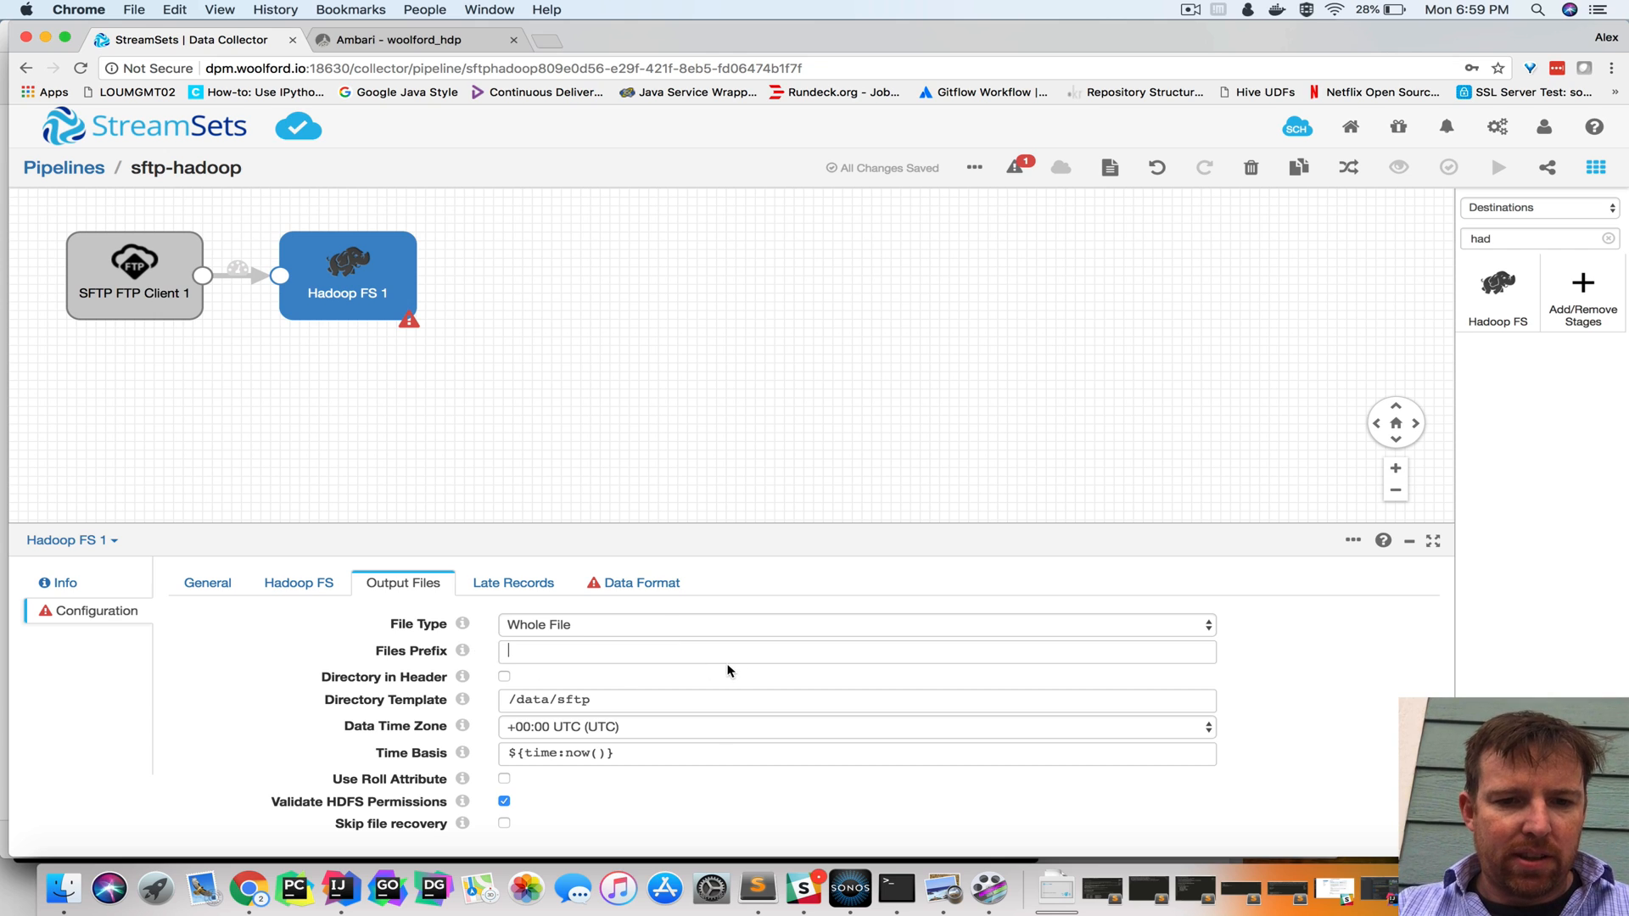
mouse_move(513, 583)
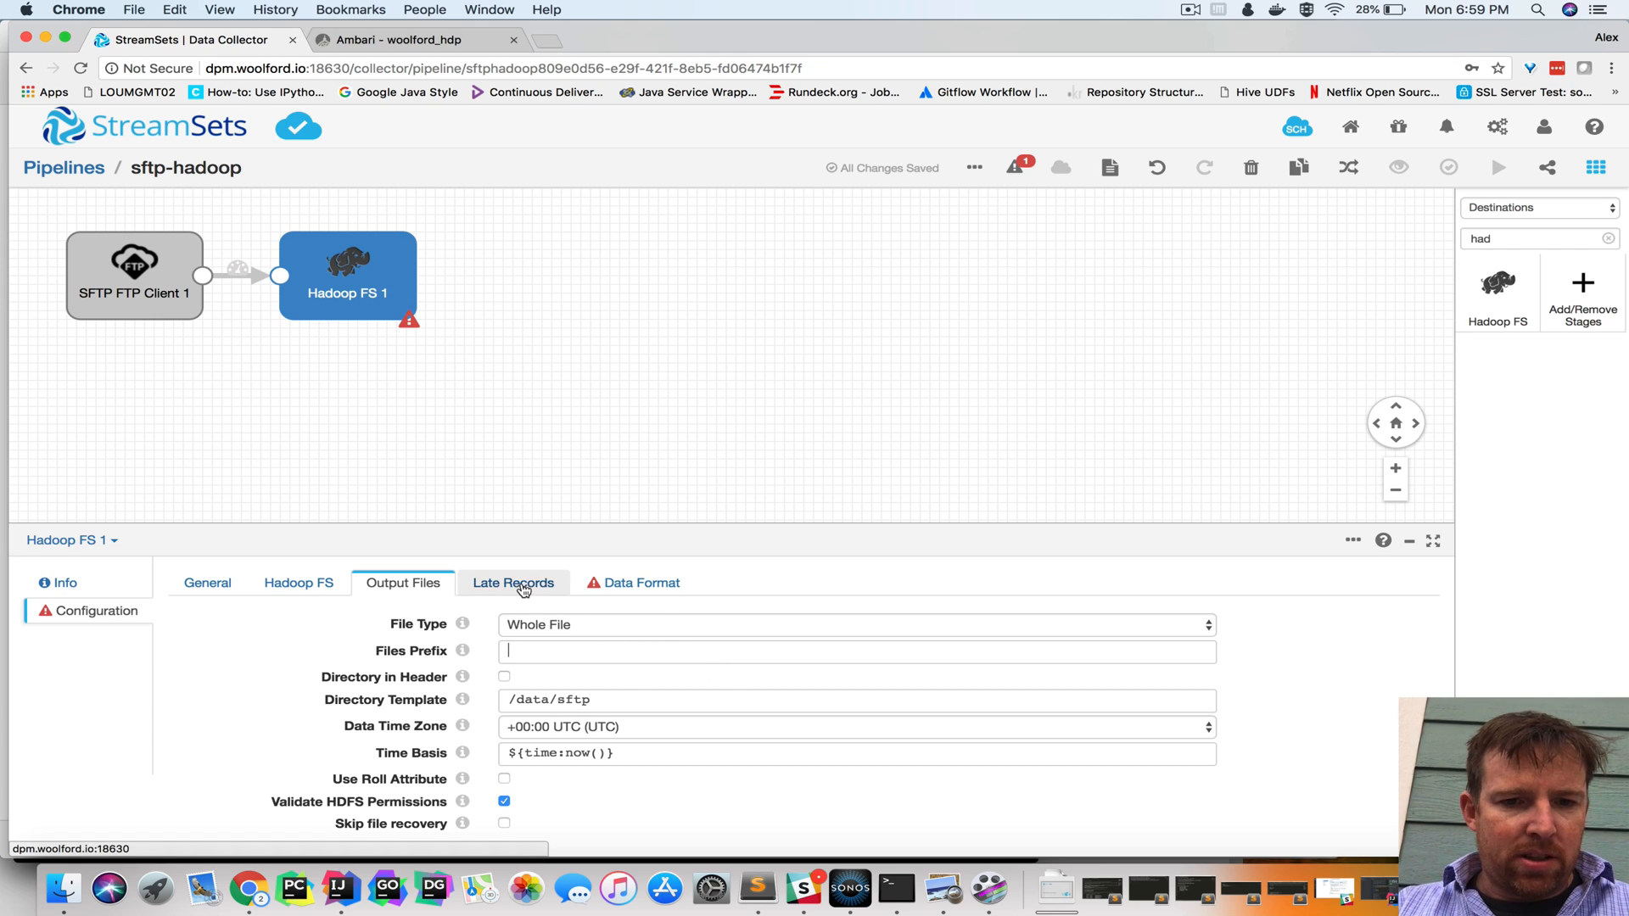
left_click(640, 582)
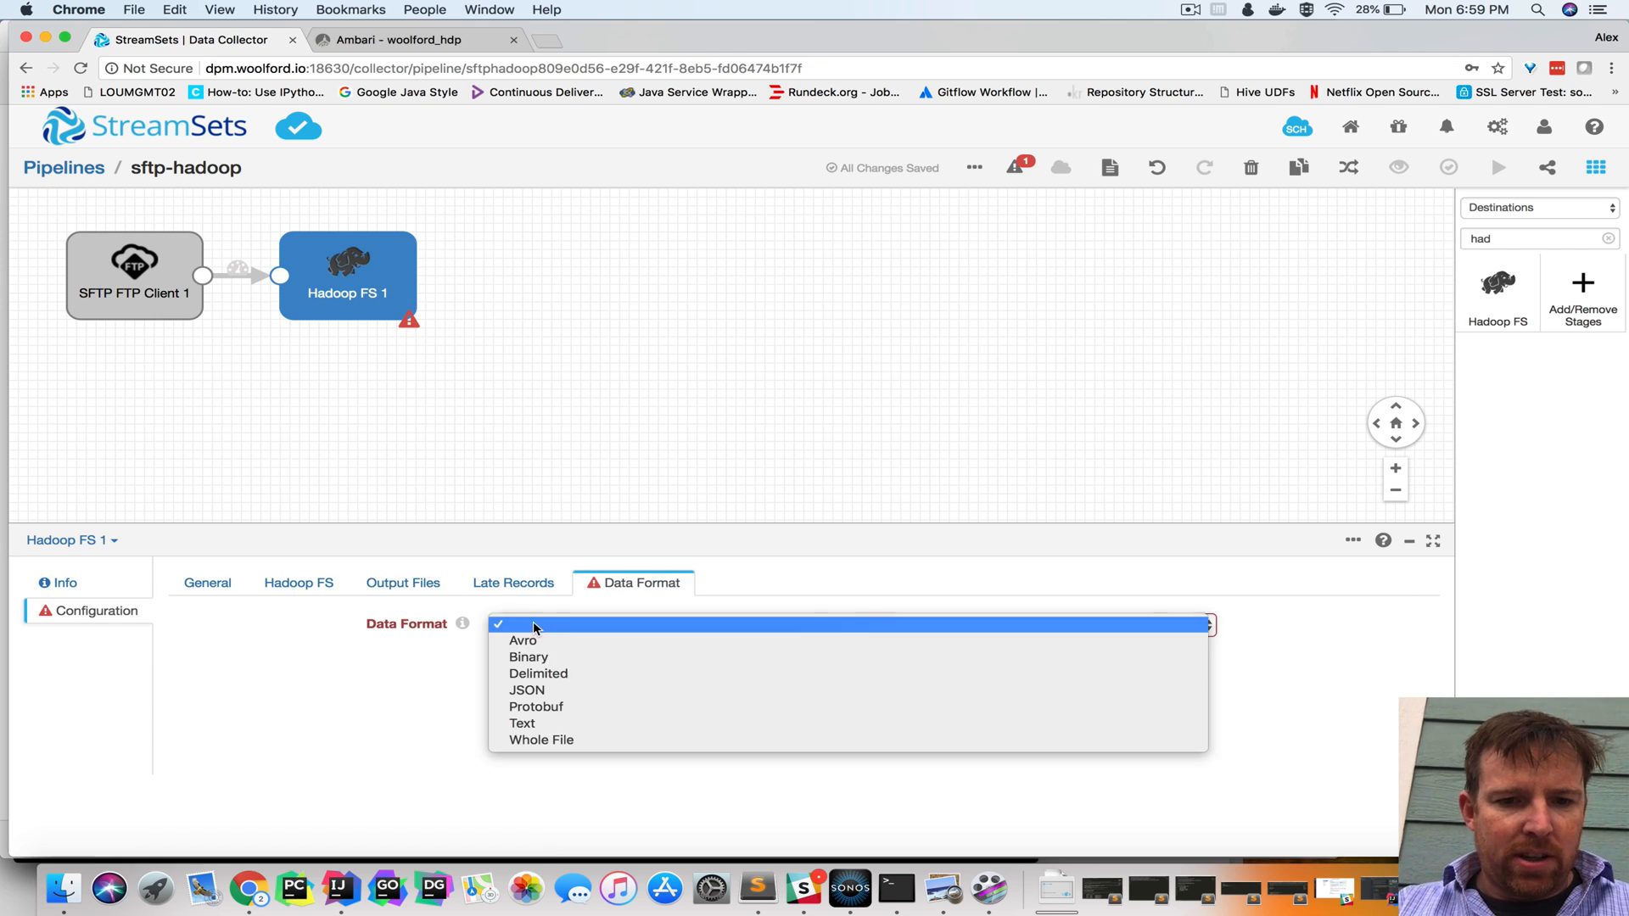
left_click(541, 740)
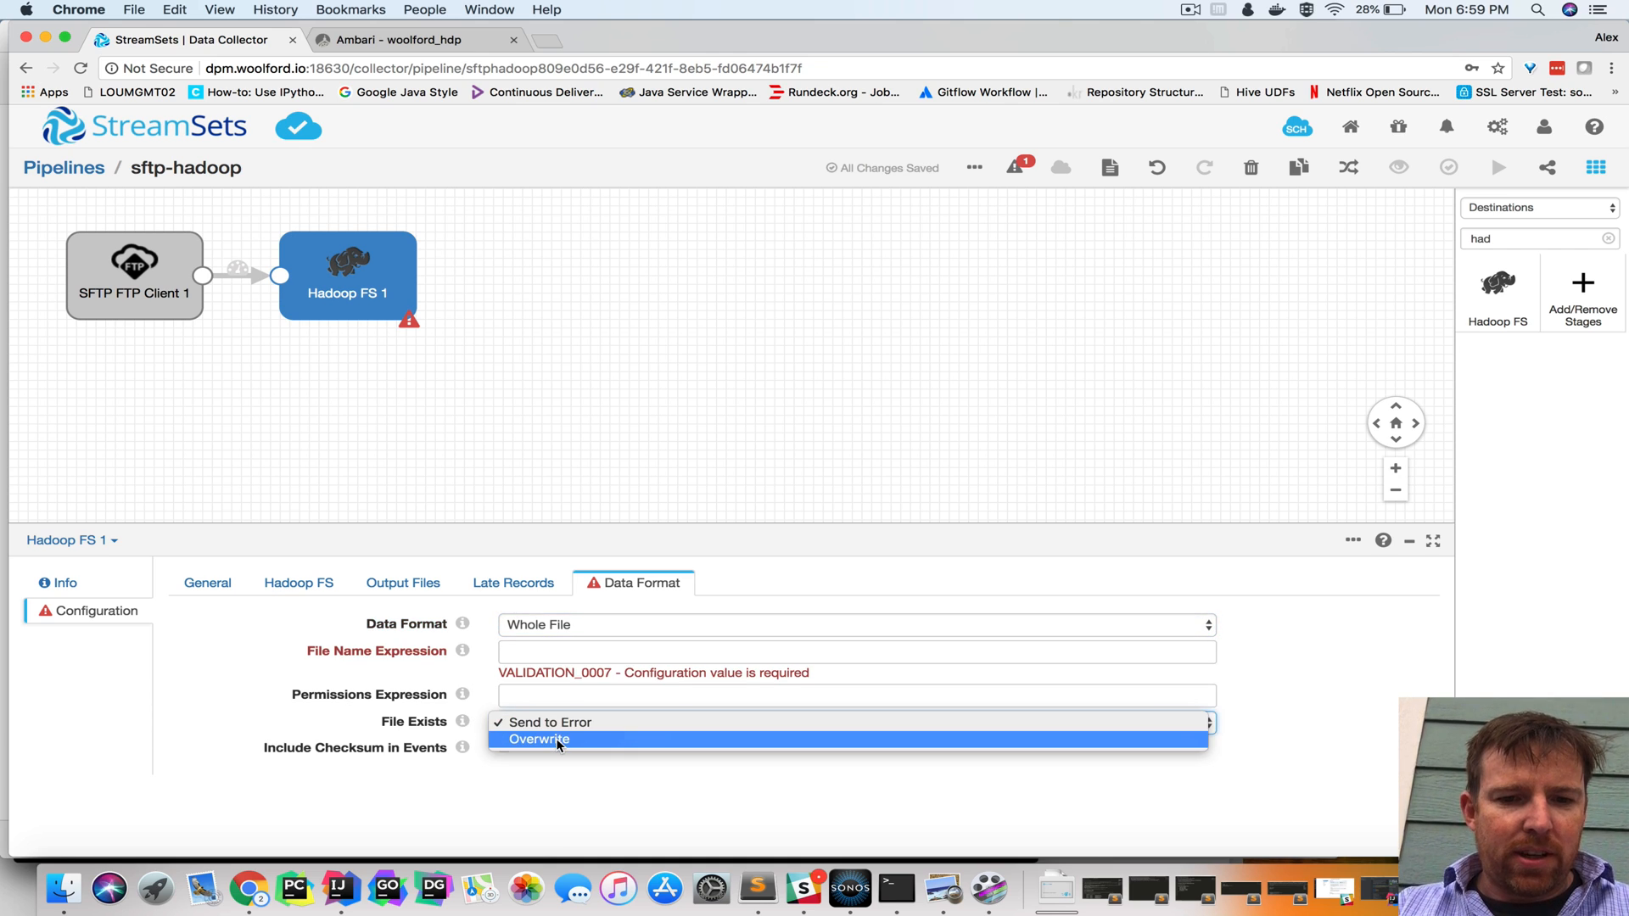
left_click(538, 739)
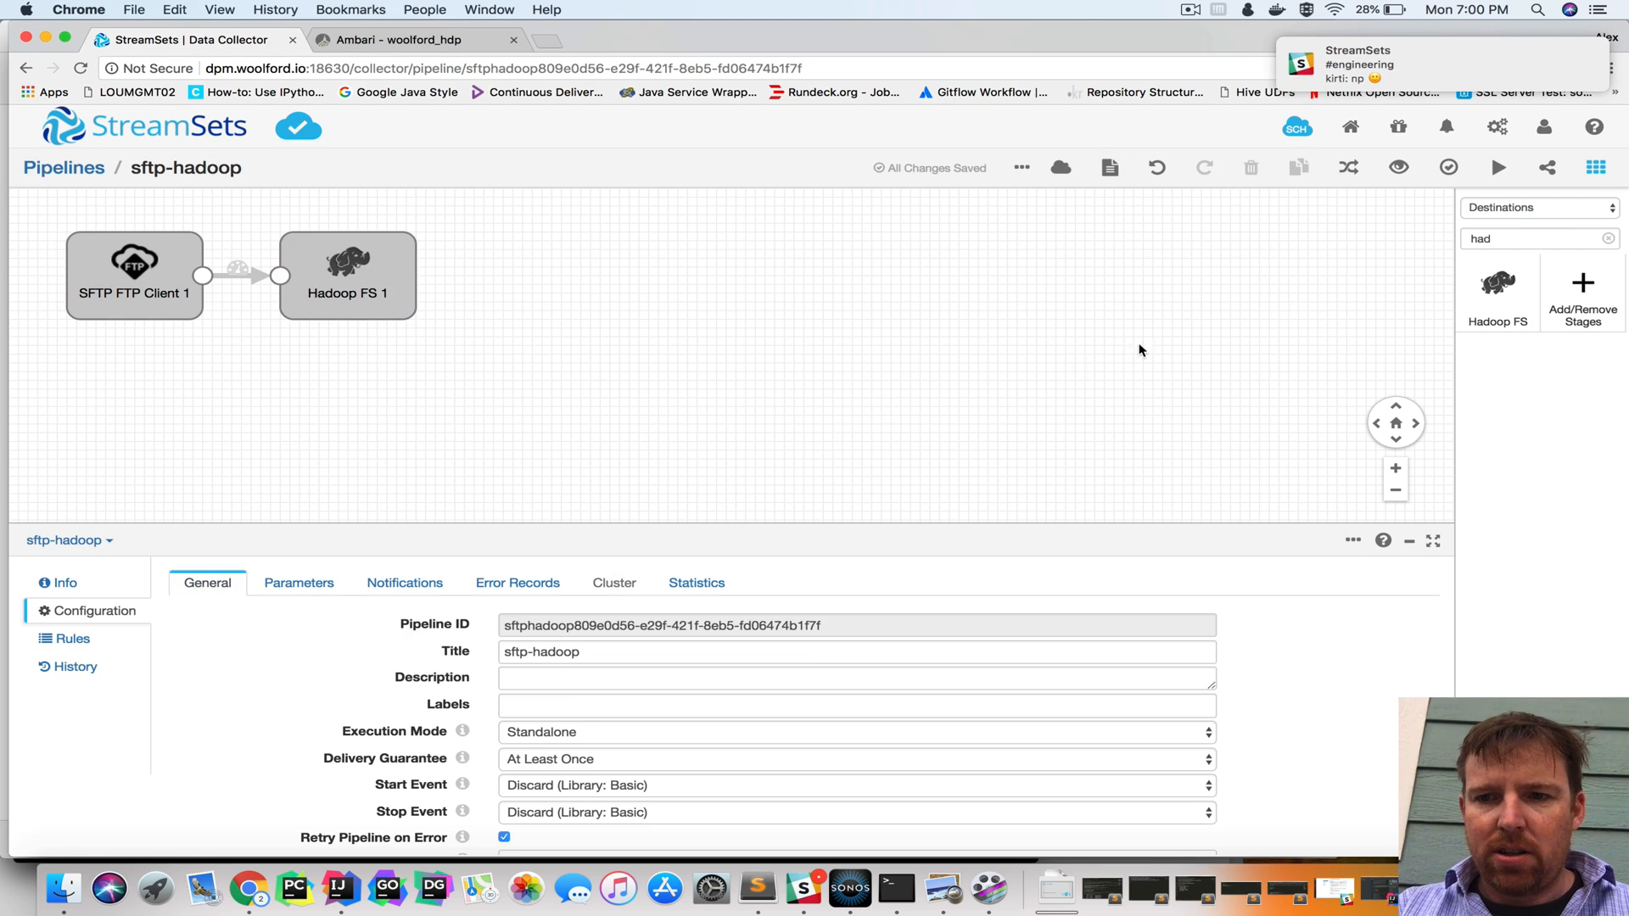
Start the pipeline and refresh Ambari's data/sftp listing to confirm test2.txt arrived
left_click(1500, 167)
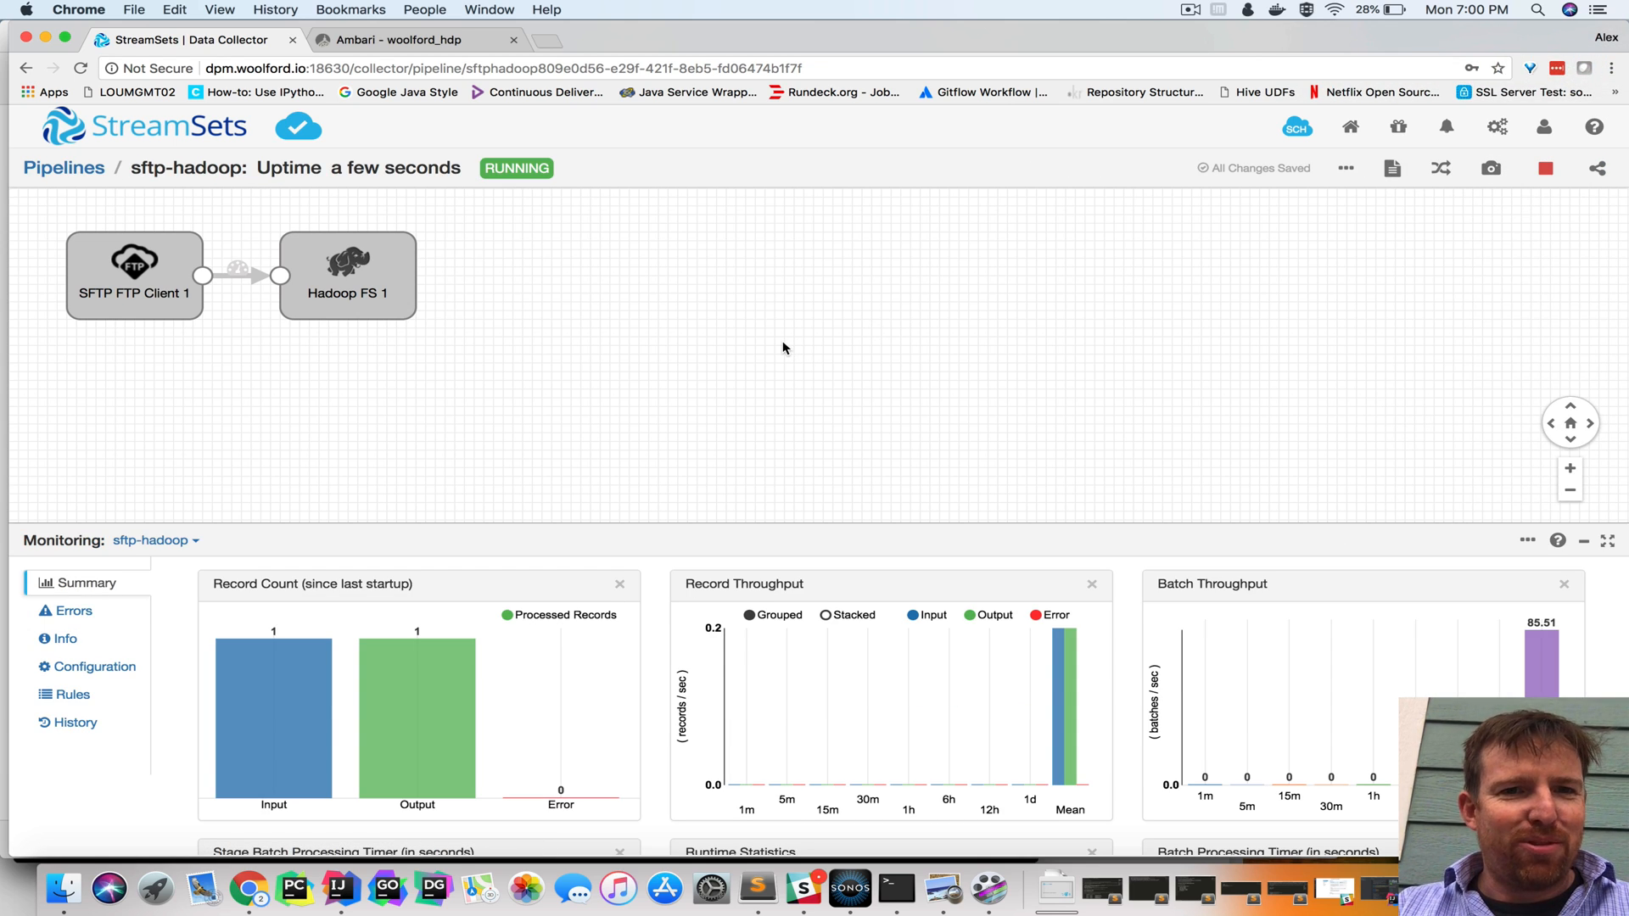
left_click(406, 40)
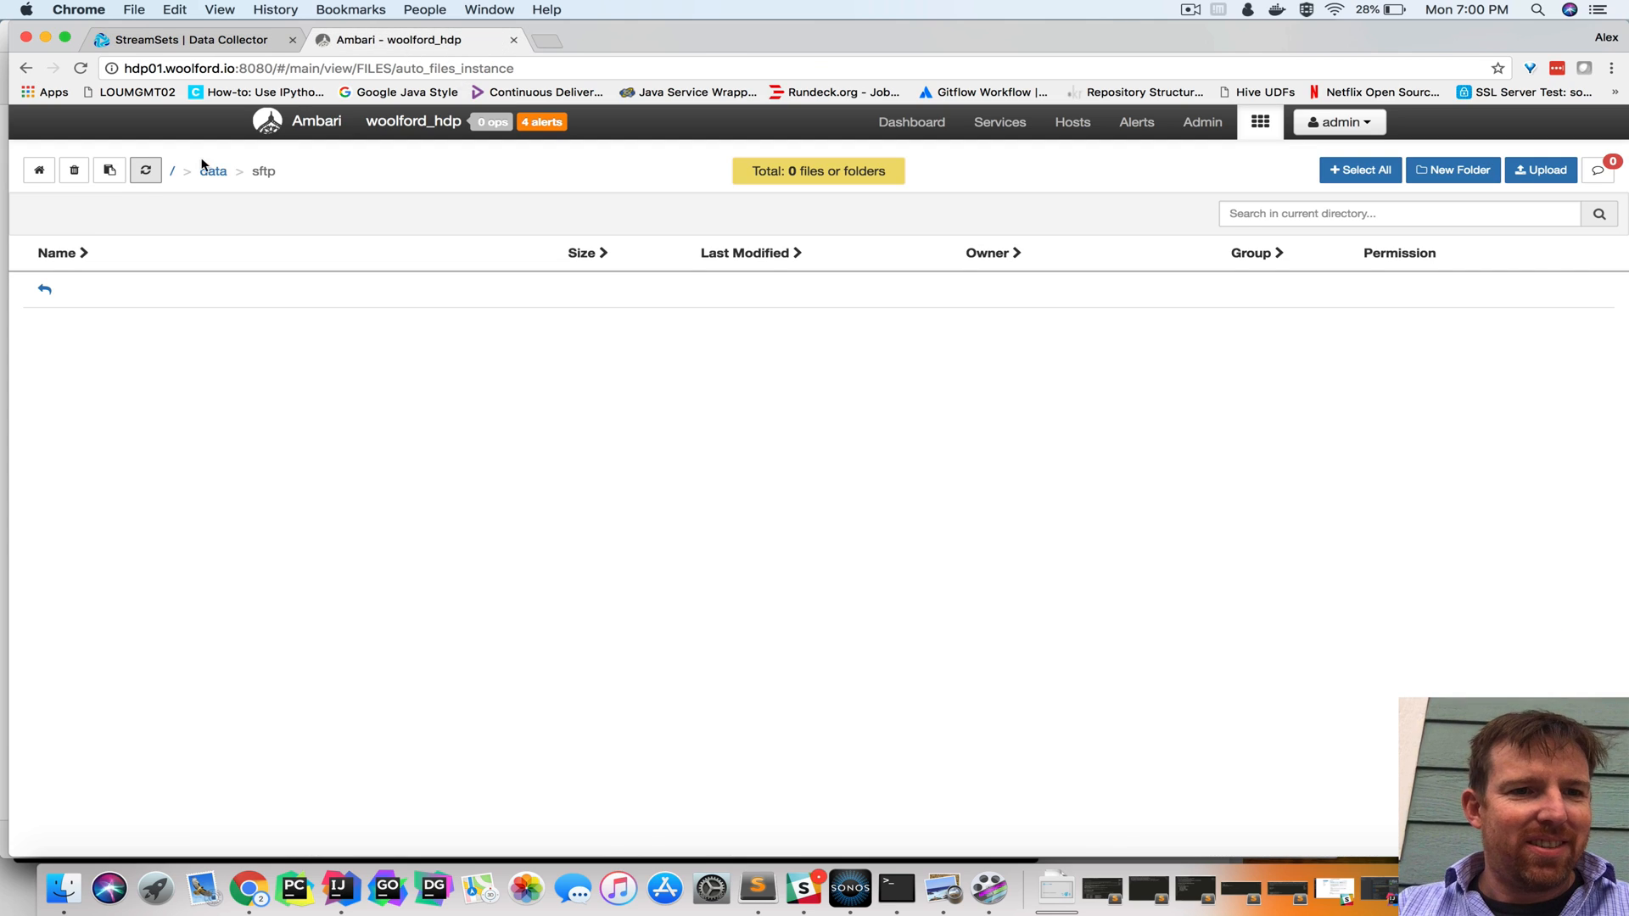
left_click(145, 171)
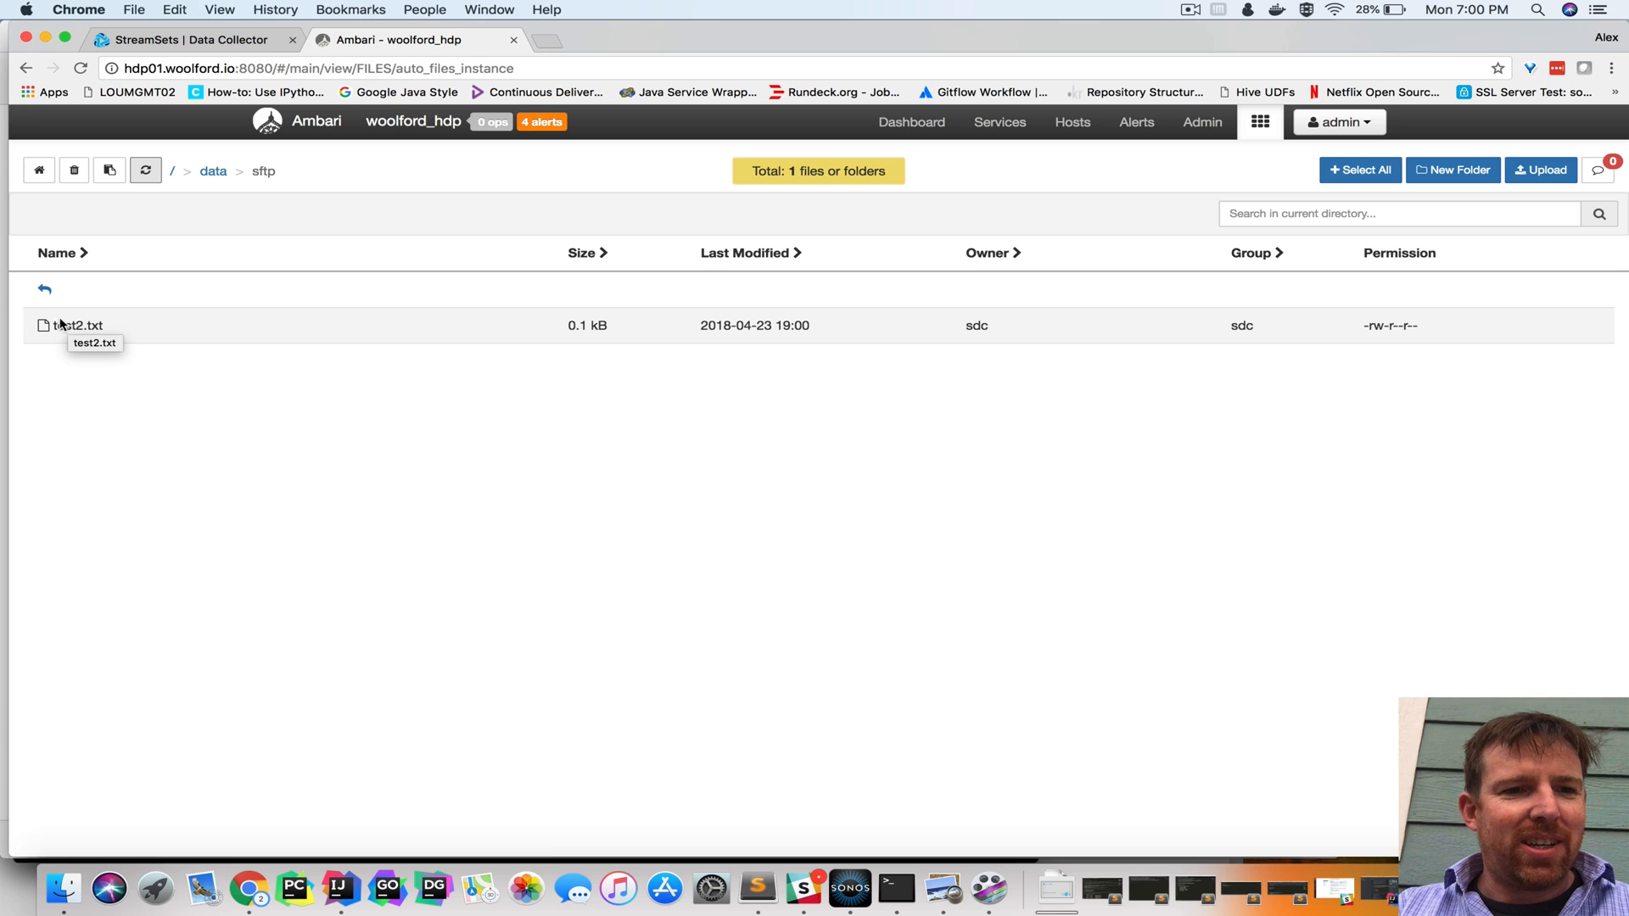
mouse_move(896, 888)
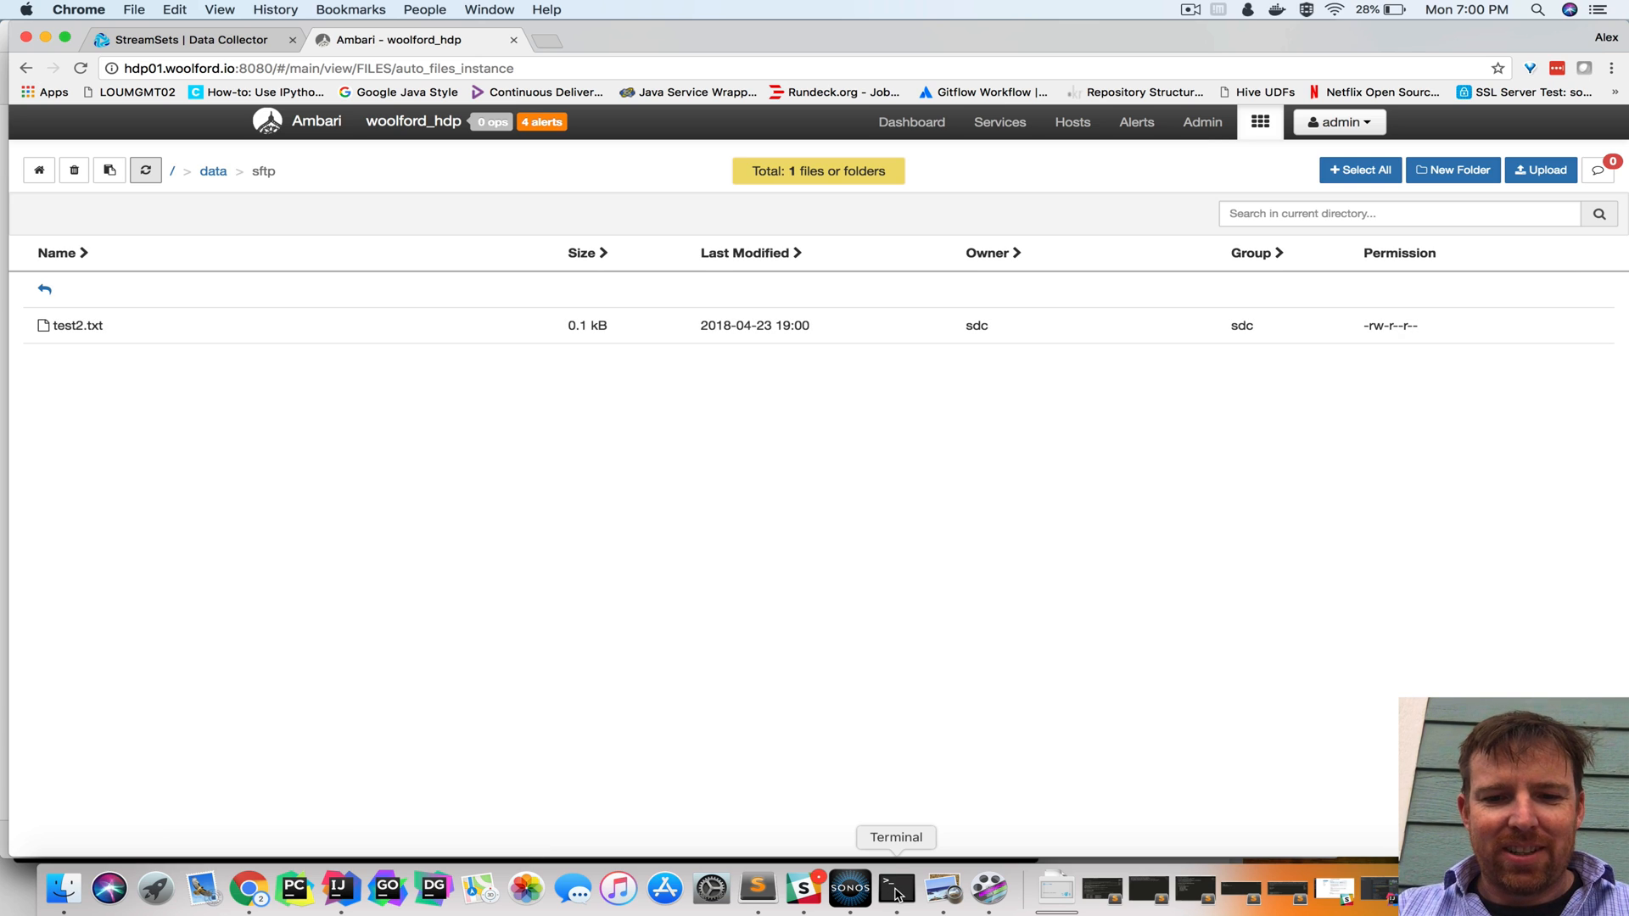
left_click(894, 888)
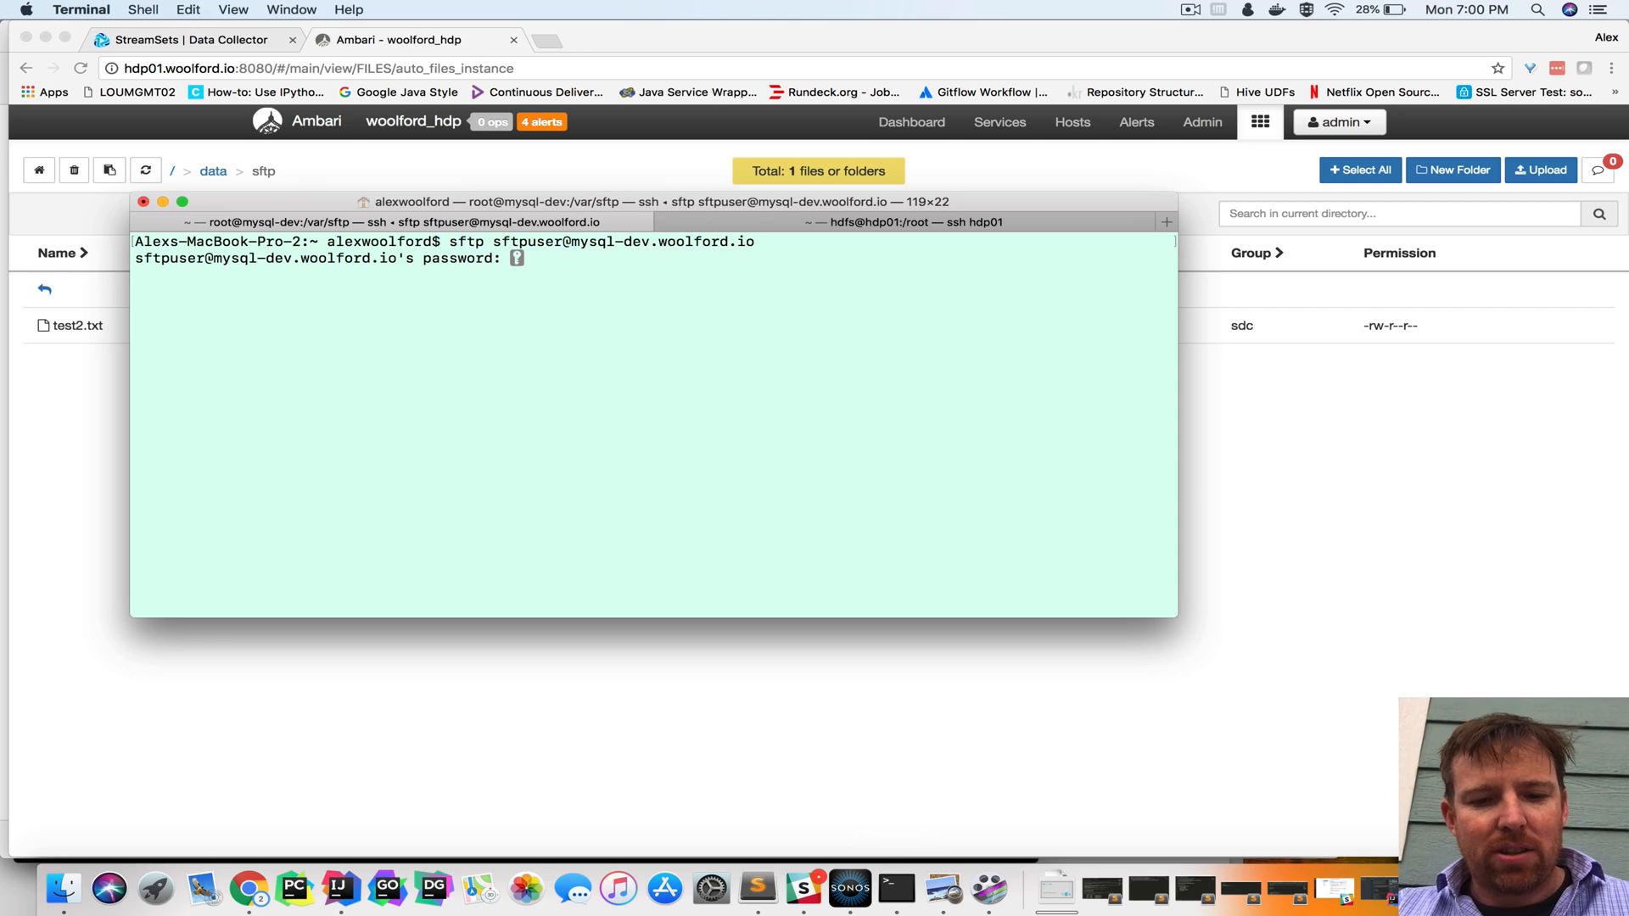
In the SFTP session, change to the uploads folder and put hello.txt
type("cd uploads")
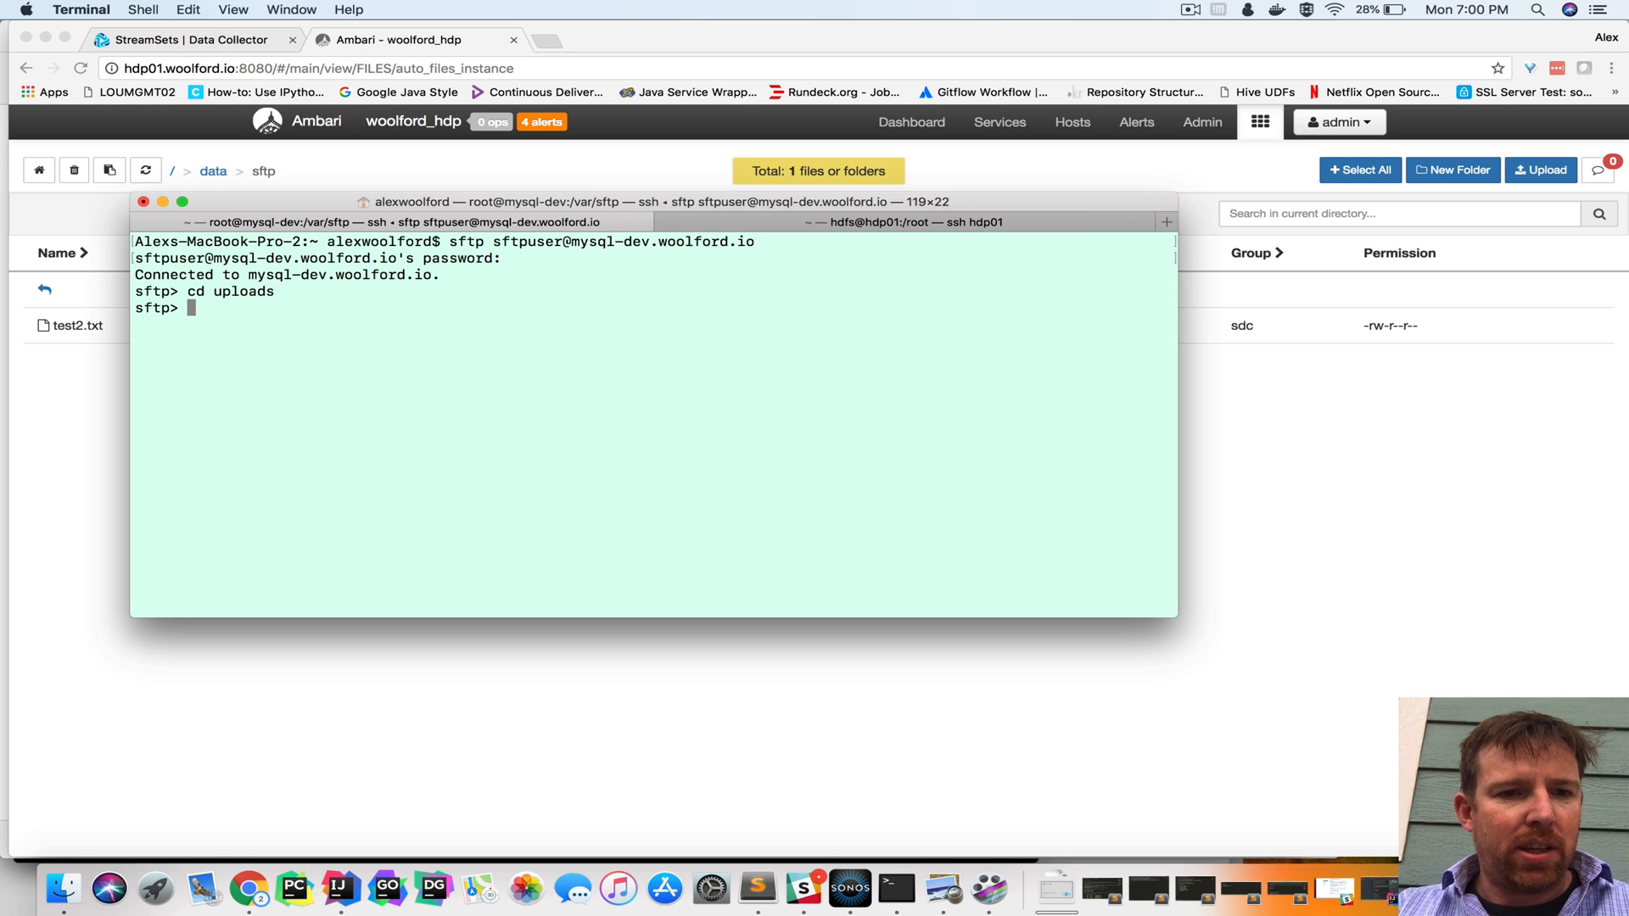
type("put hel")
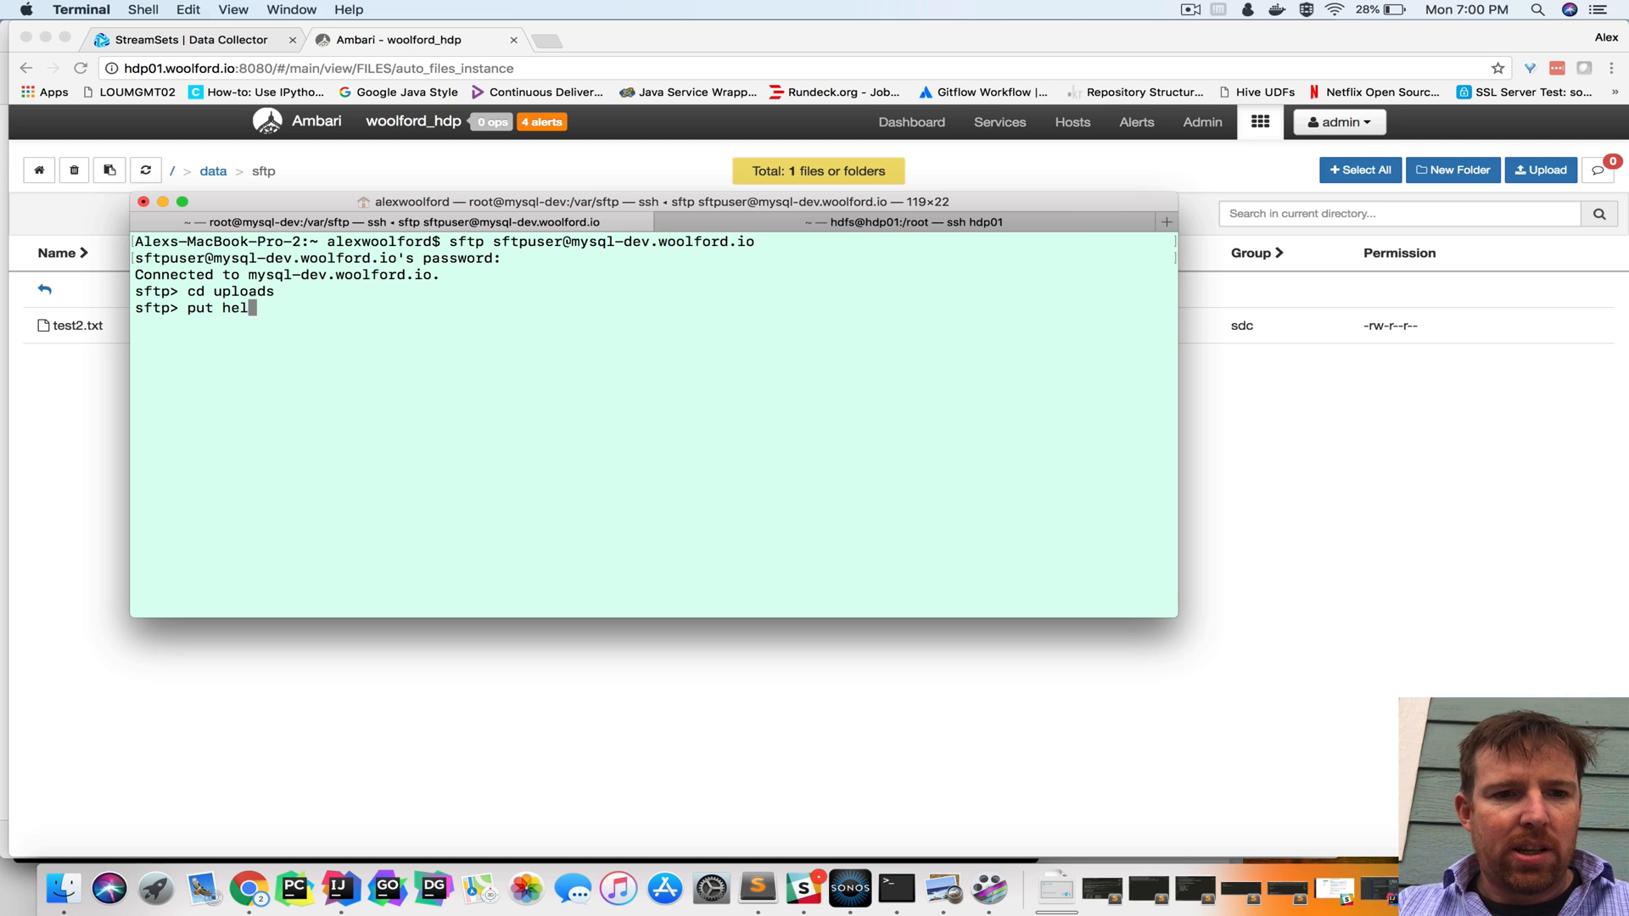
key("Return")
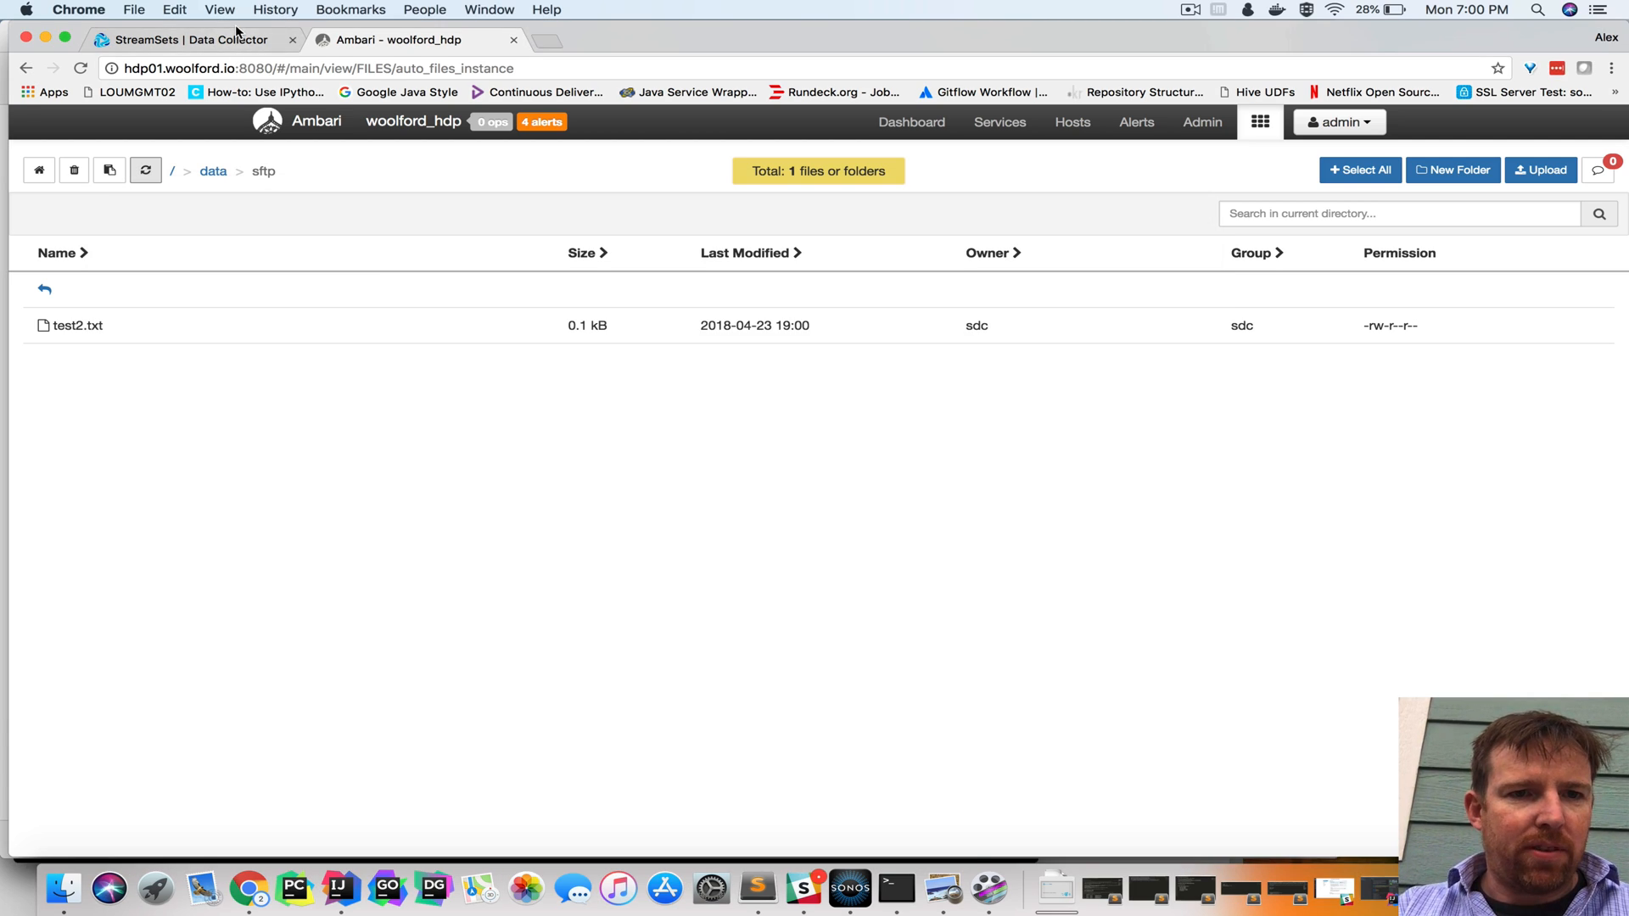
Check the Record Count chart shows two records in and out, then return to Ambari
left_click(186, 40)
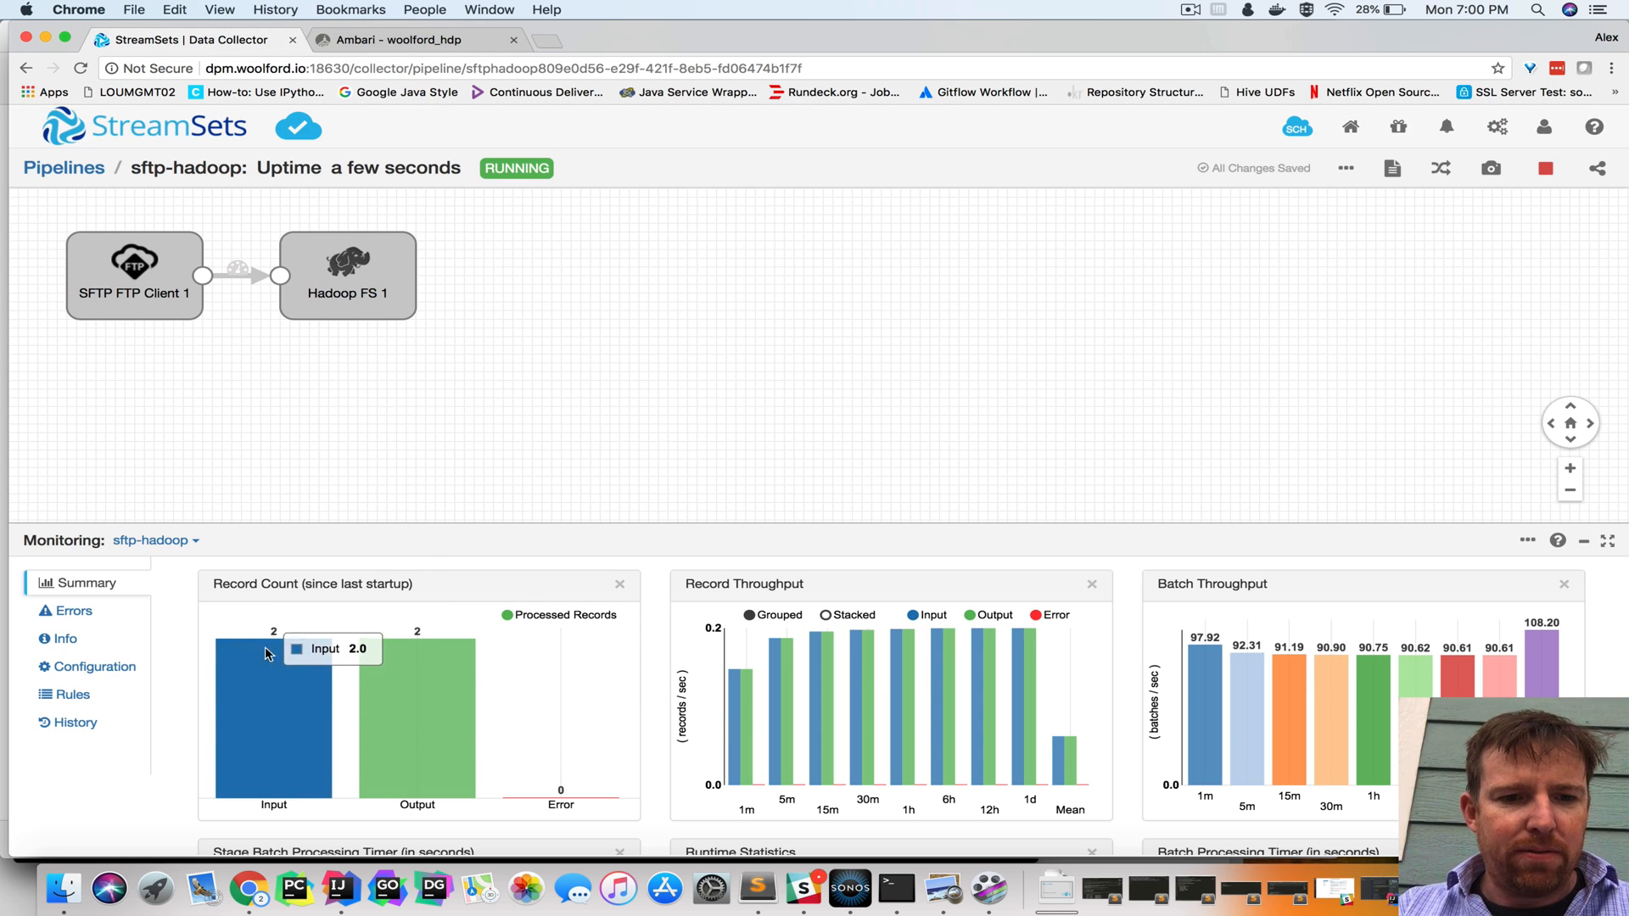
left_click(416, 40)
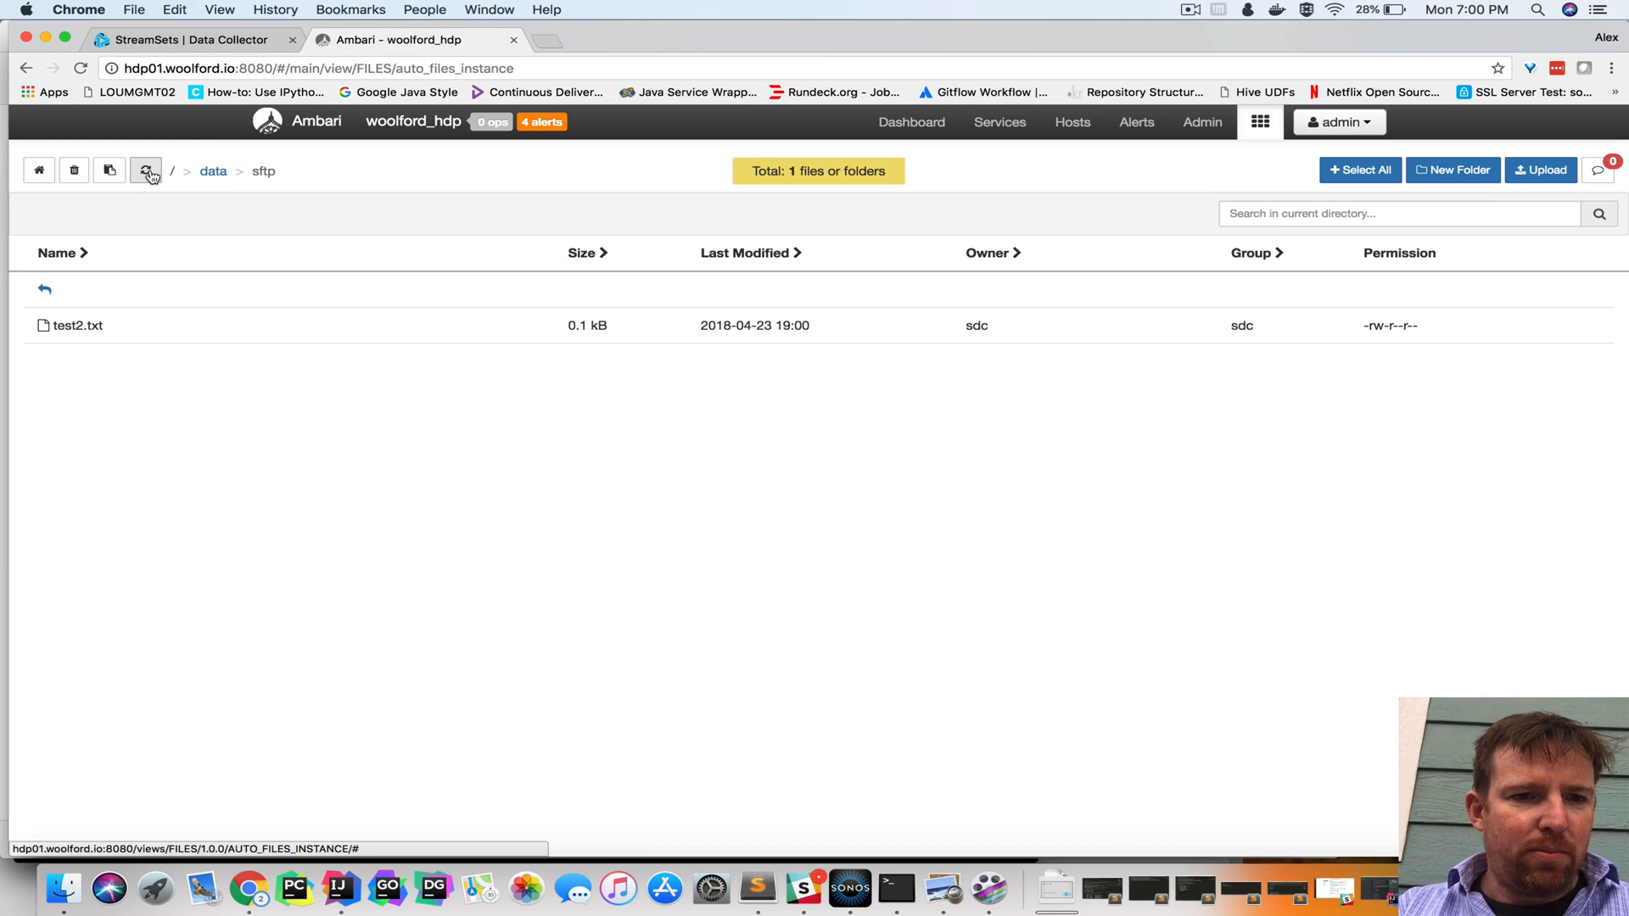
Refresh /data/sftp, preview hello.txt, and select its 'Hello from sftp.' line
left_click(146, 171)
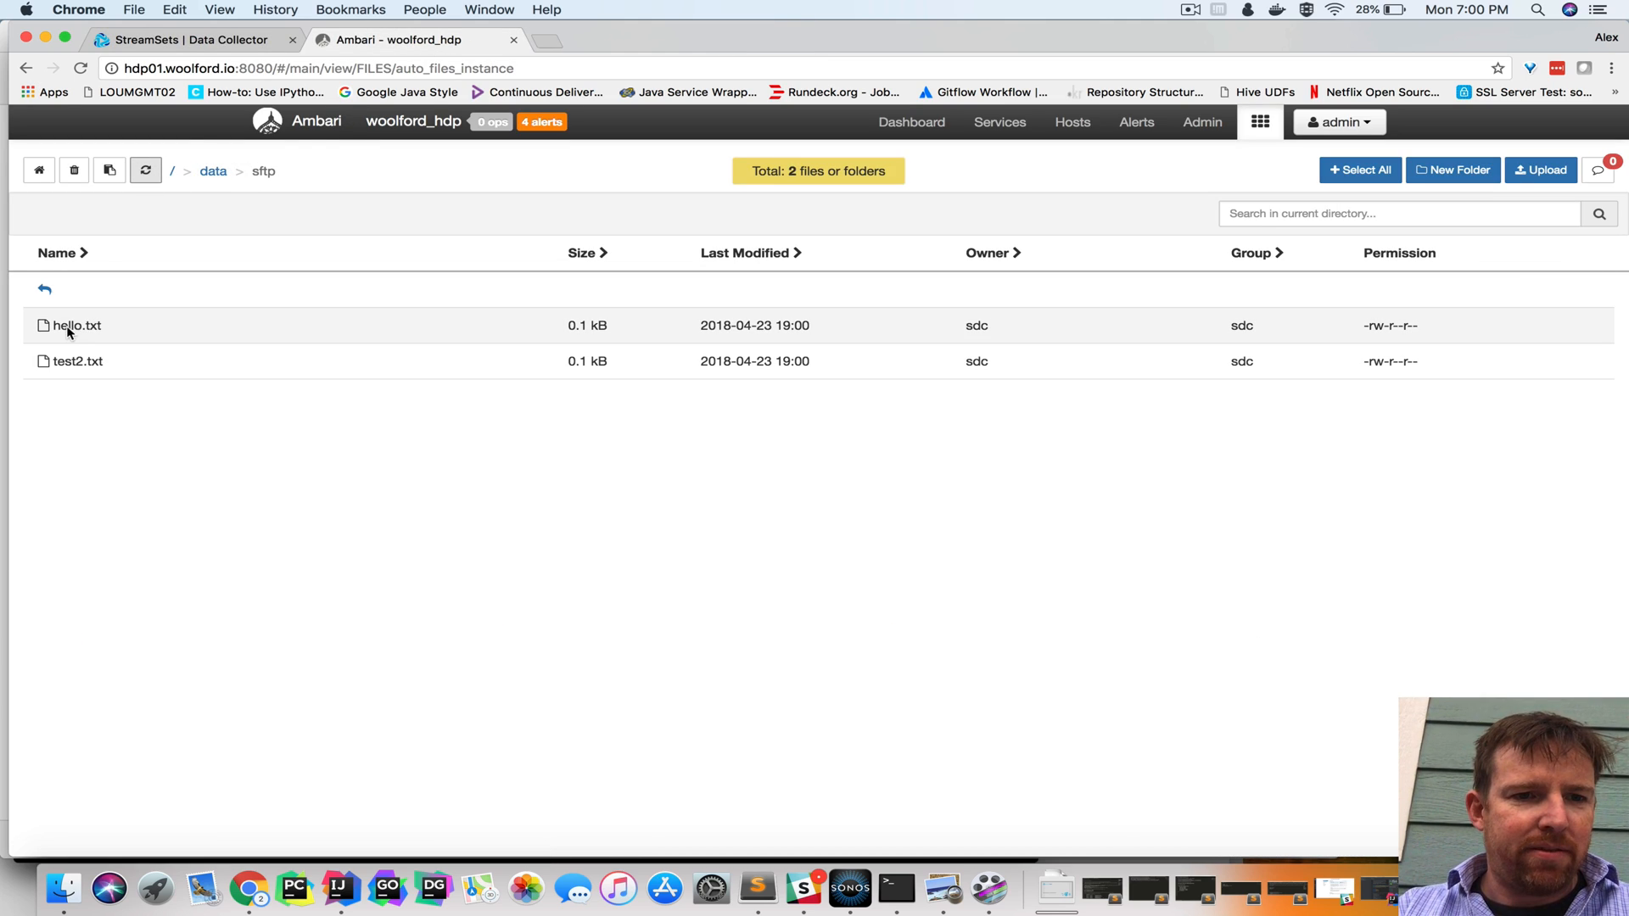
left_click(76, 325)
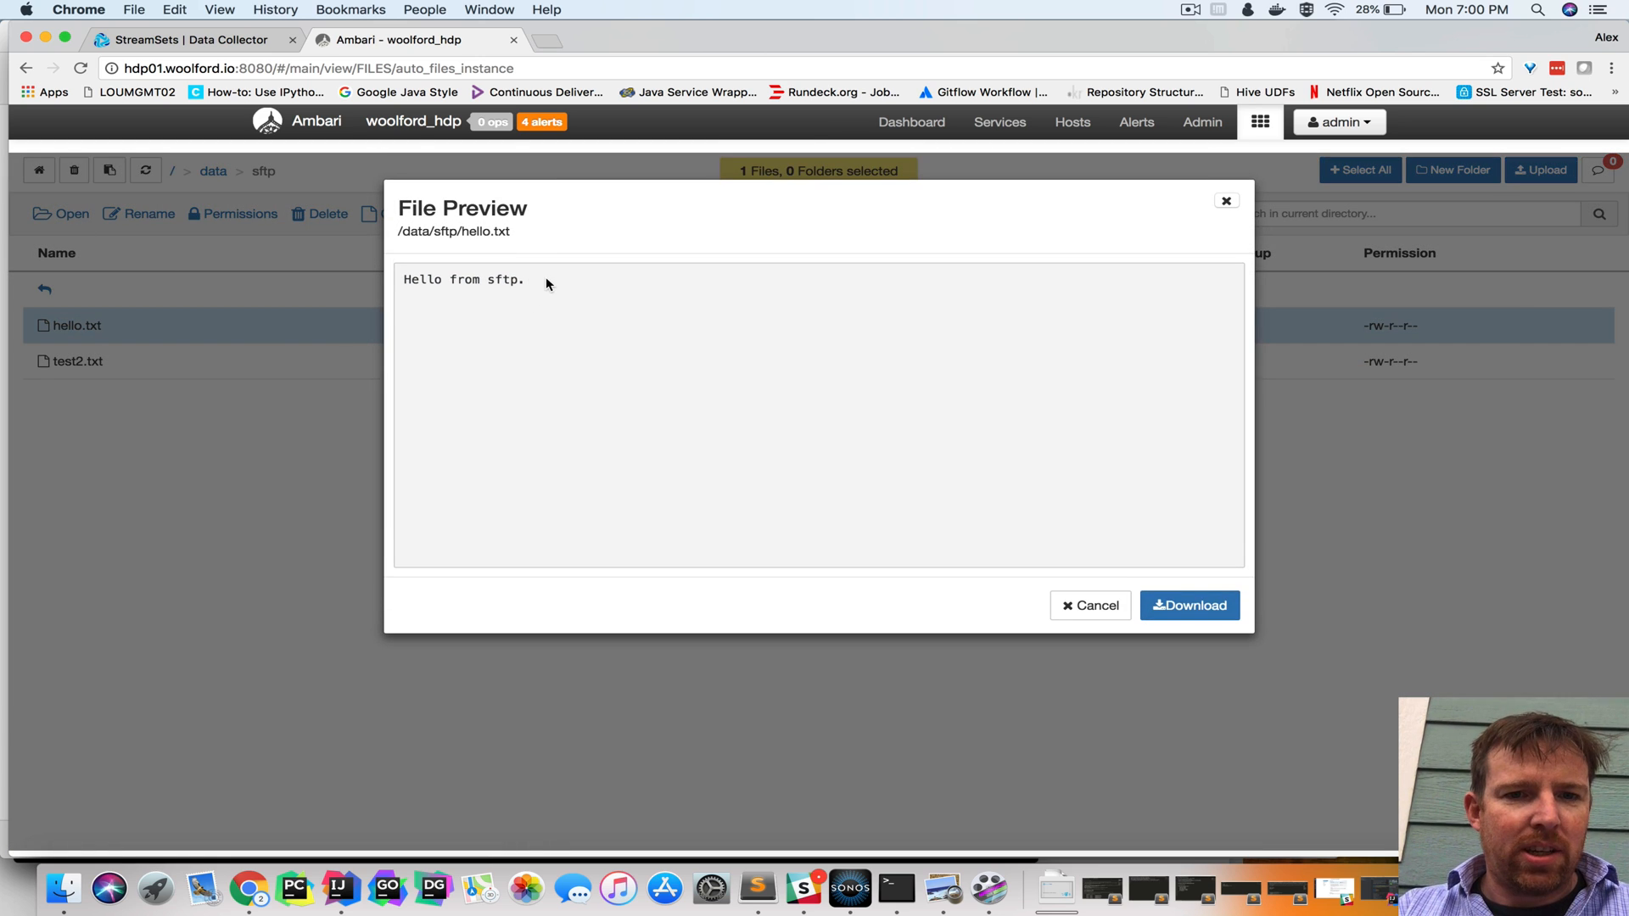
triple_click(463, 279)
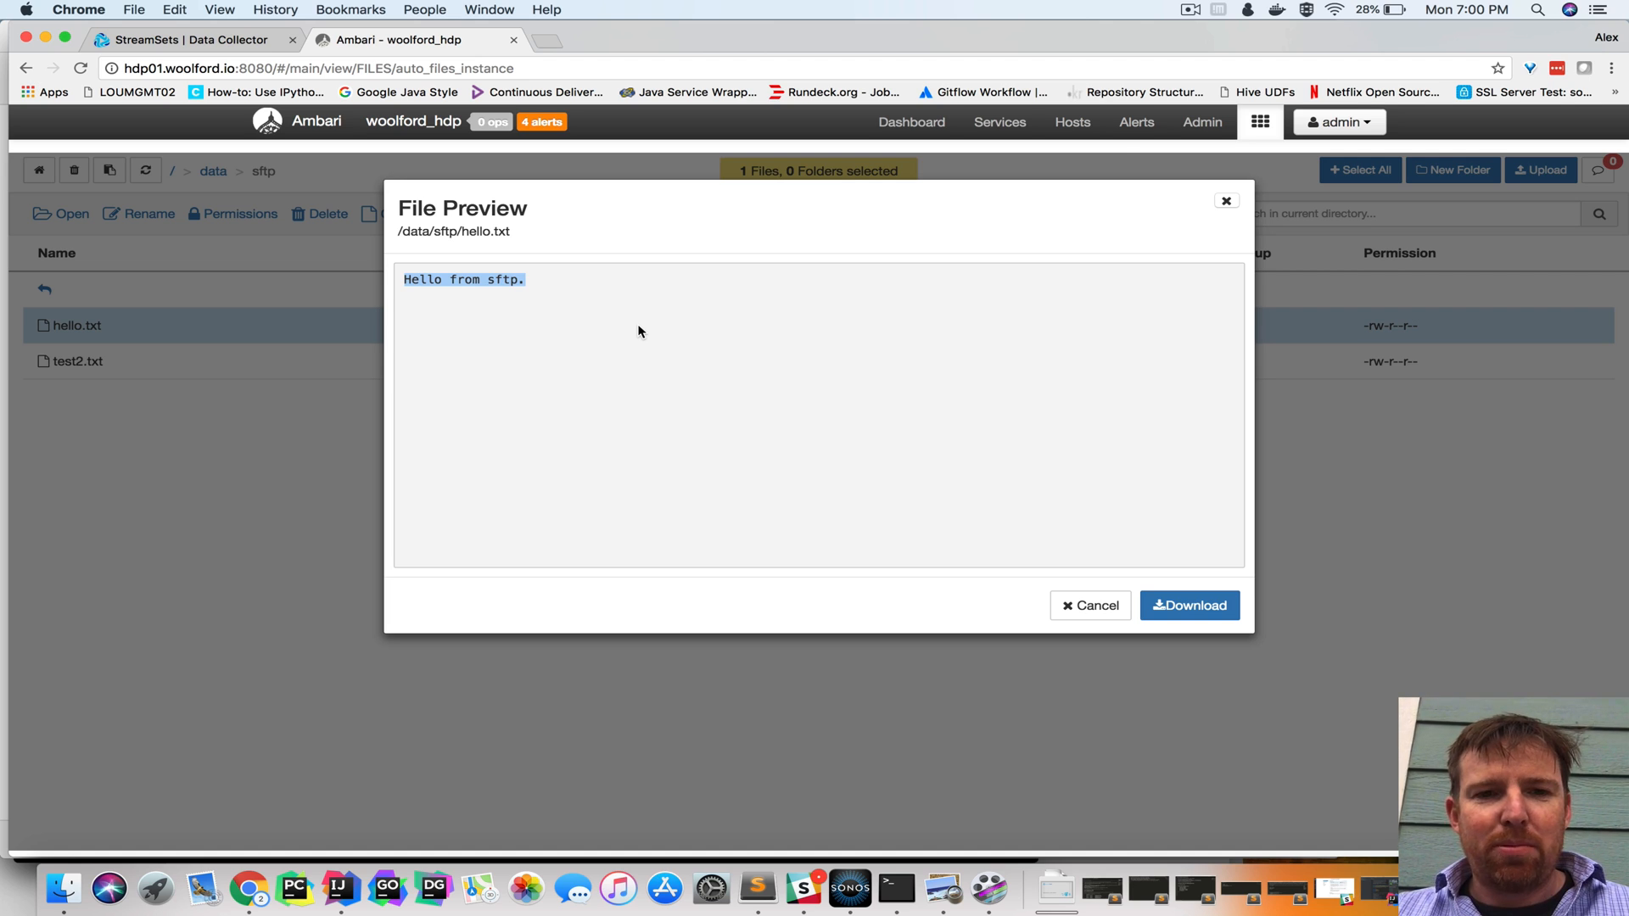
mouse_move(1182, 10)
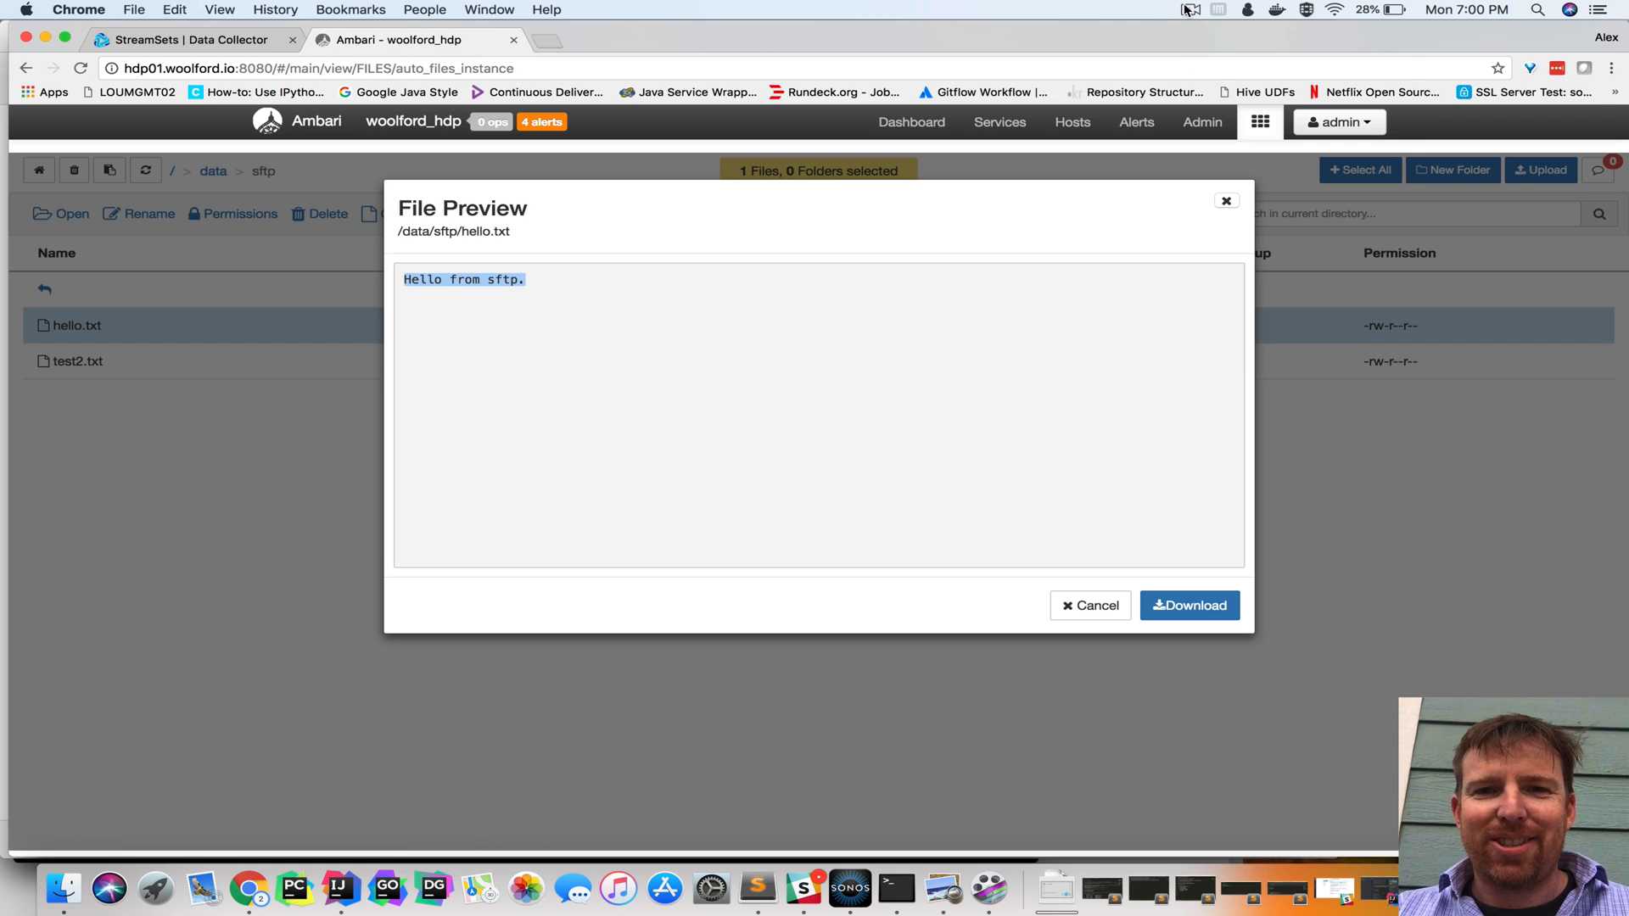